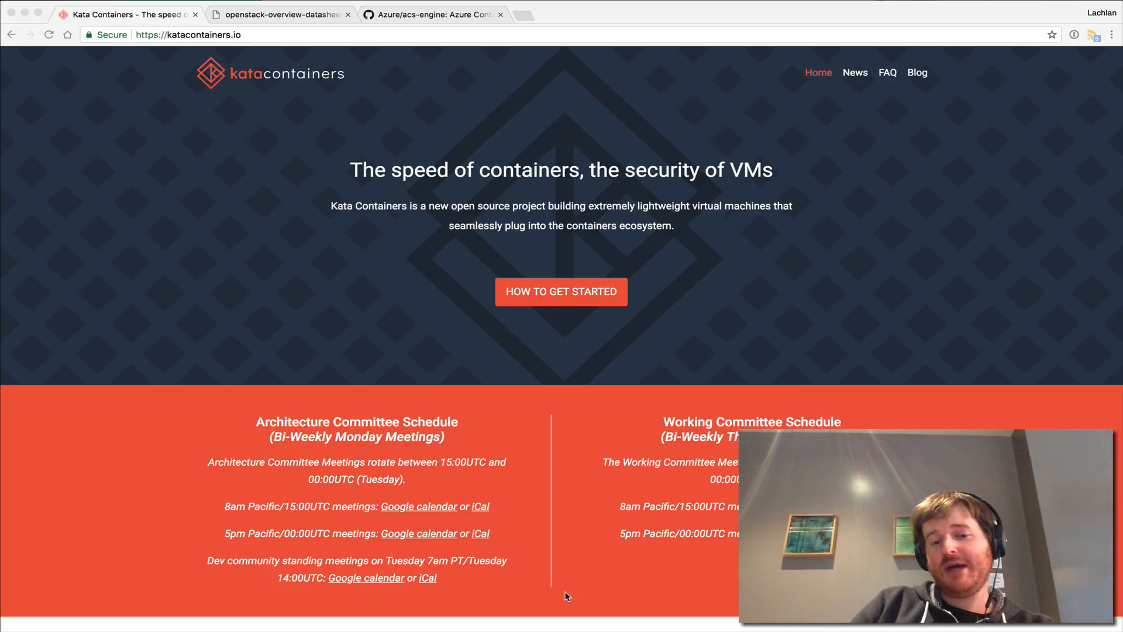
Step: Scroll to Quick Start Links and open the Kata Containers Overview One Pager PDF
{"action": "scroll", "scroll_direction": "down", "scroll_amount": 3}
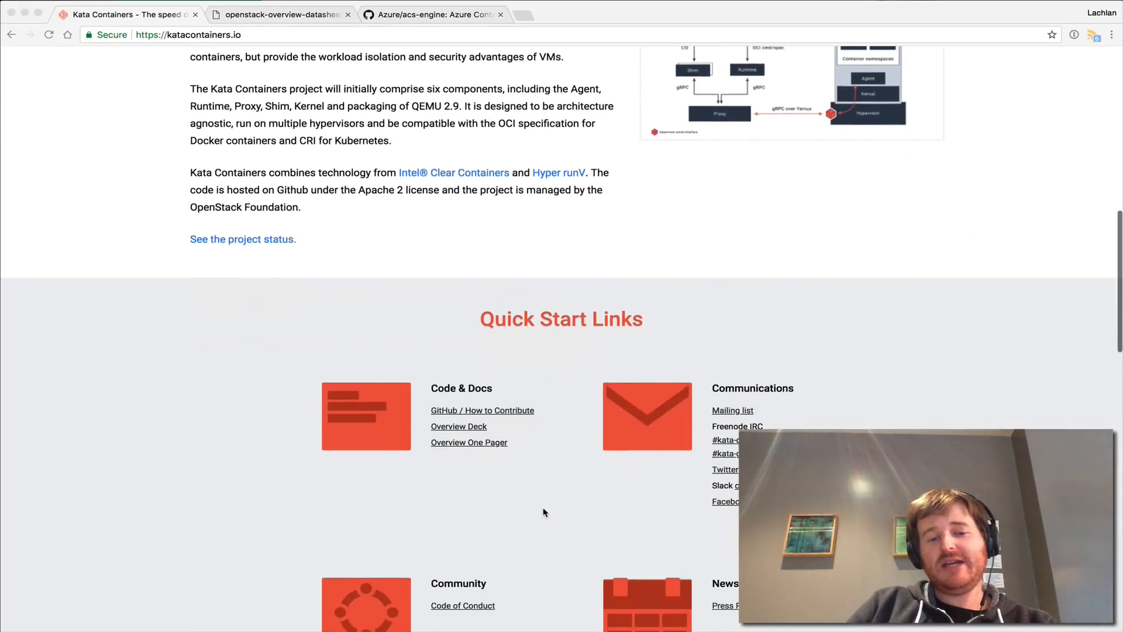
{"action": "mouse_move", "coordinate": [465, 475]}
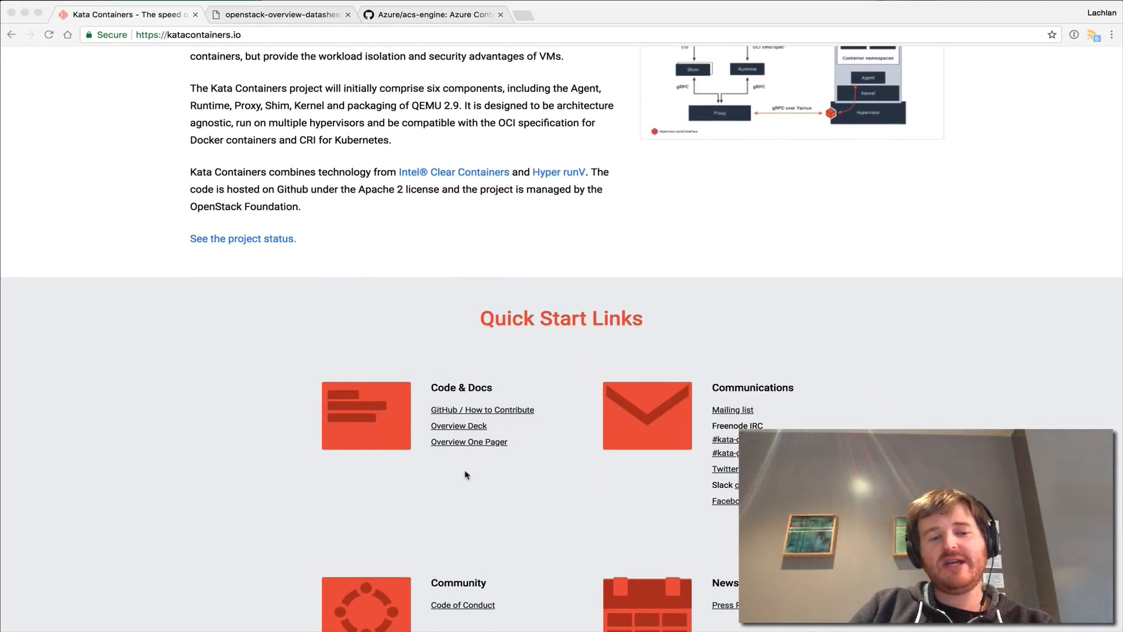
{"action": "left_click", "coordinate": [468, 442]}
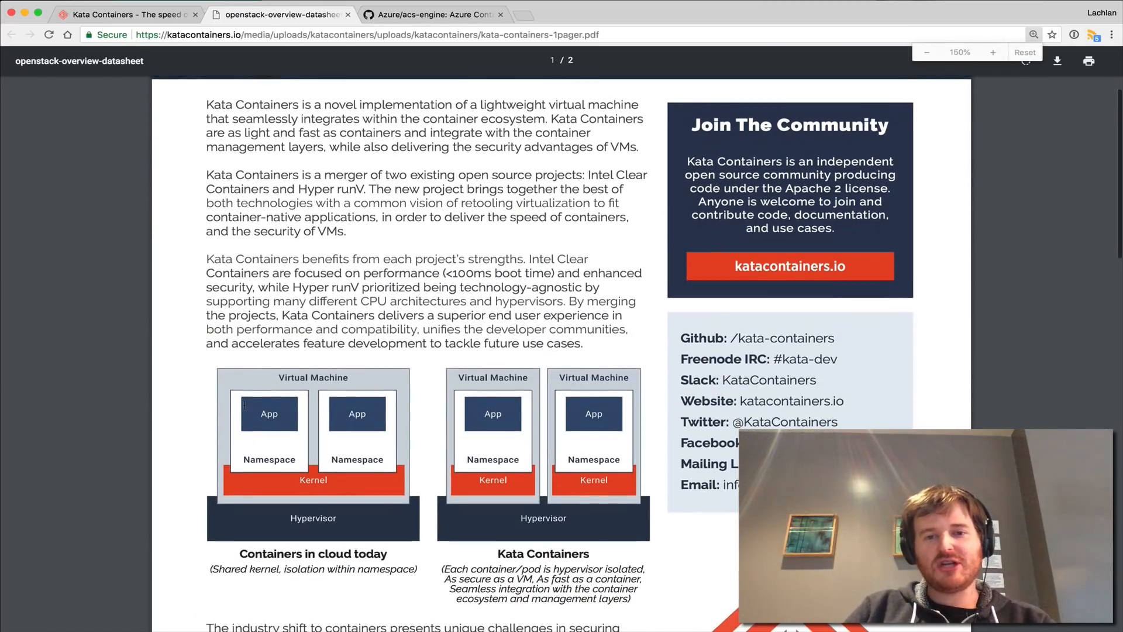
{"action": "scroll", "scroll_direction": "down", "scroll_amount": 3}
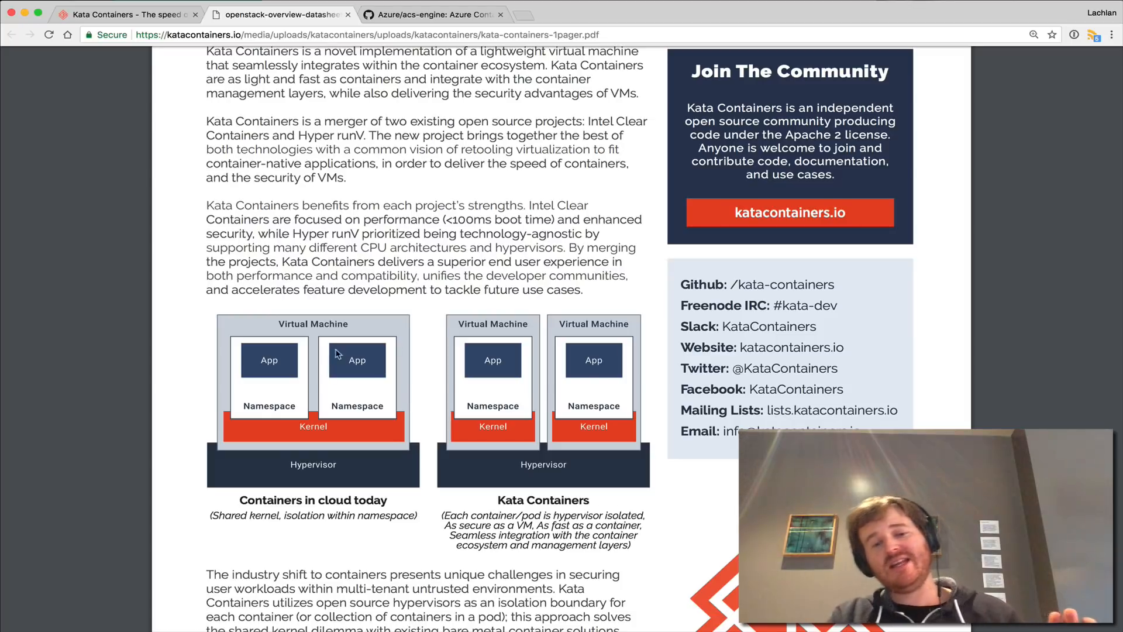
{"action": "mouse_move", "coordinate": [459, 492]}
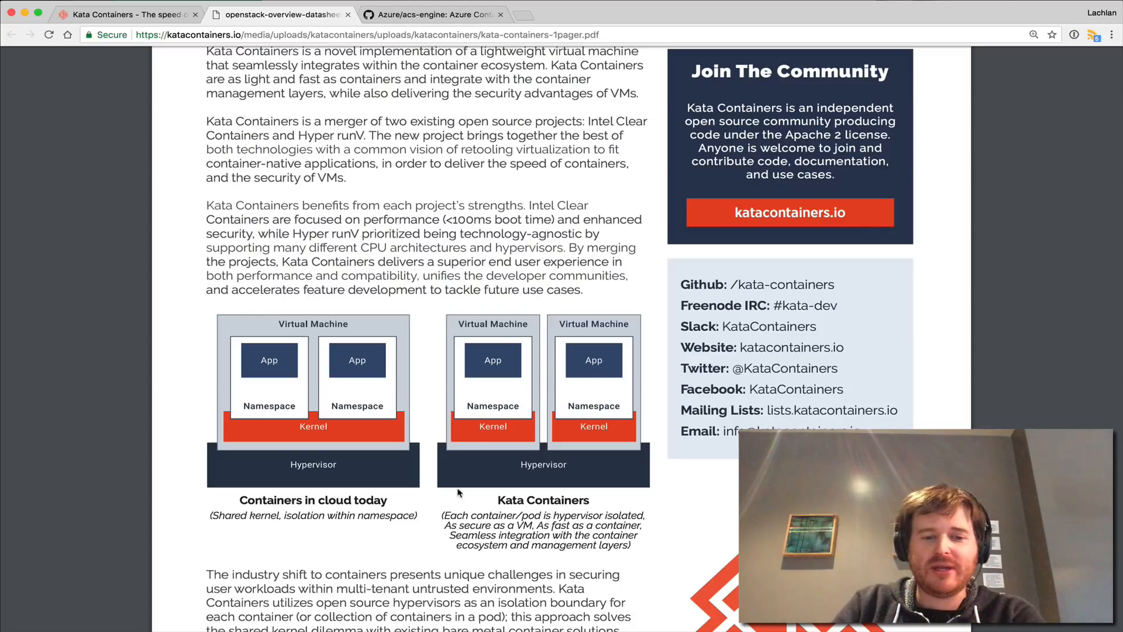
{"action": "mouse_move", "coordinate": [473, 378]}
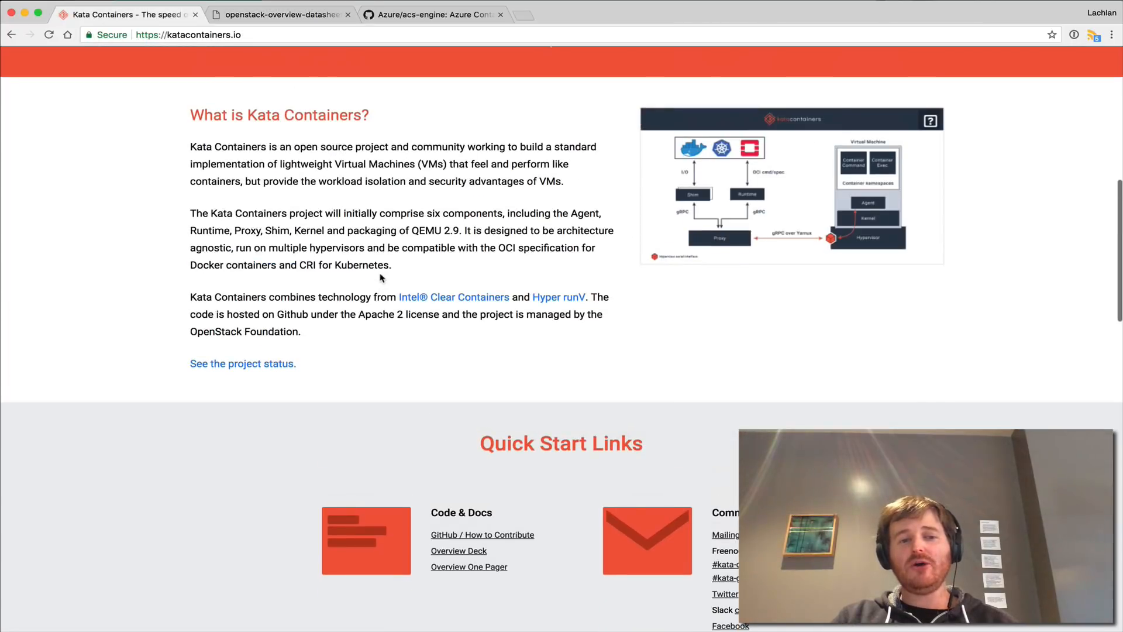
Step: Revisit the Kata homepage and datasheet tabs, then switch to the Azure/acs-engine GitHub tab
{"action": "scroll", "scroll_direction": "up", "scroll_amount": 3}
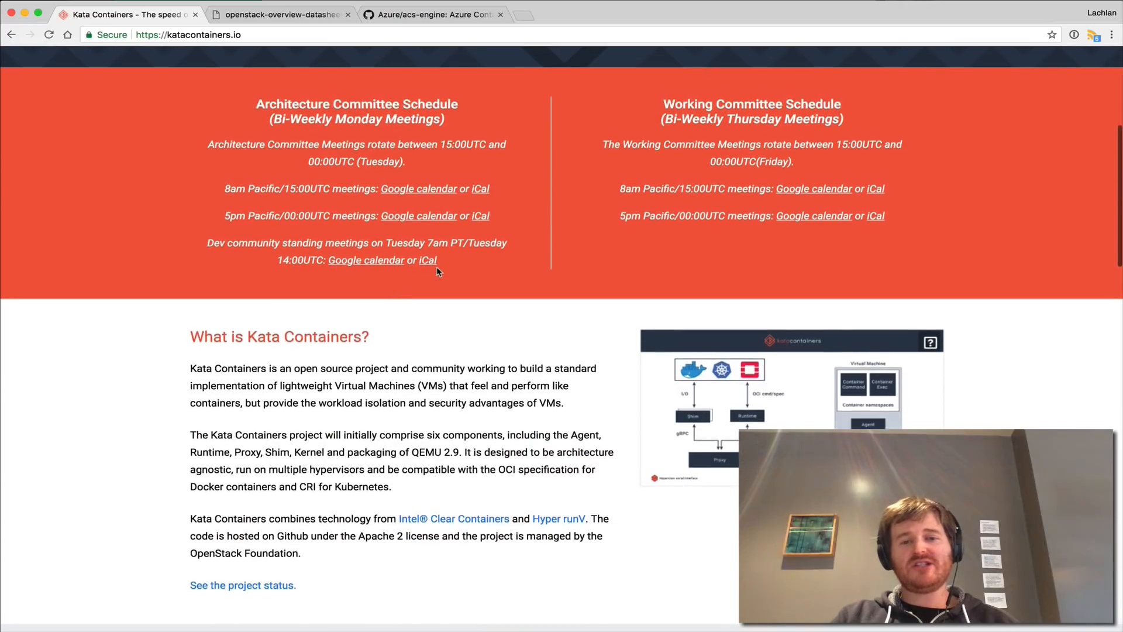
{"action": "scroll", "scroll_direction": "up", "scroll_amount": 3}
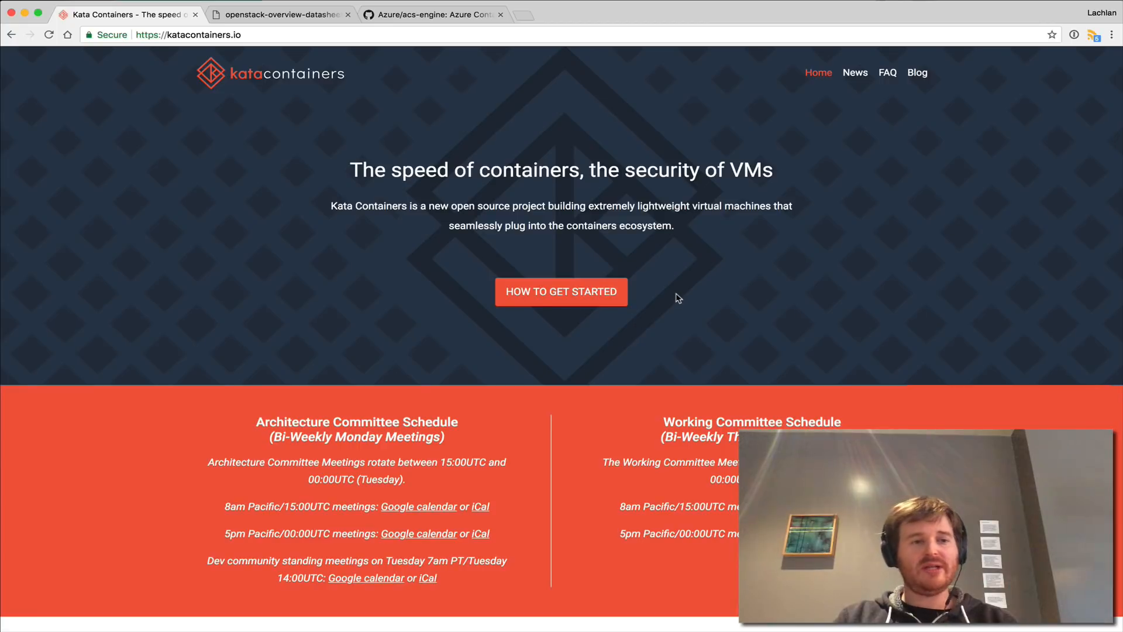
{"action": "mouse_move", "coordinate": [320, 136]}
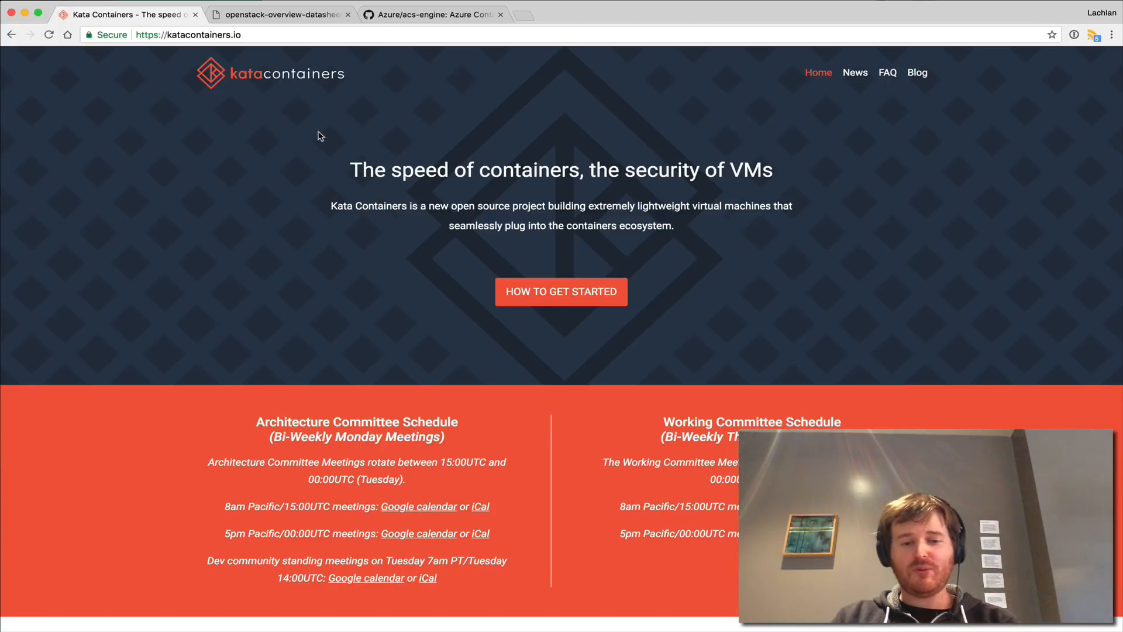
{"action": "scroll", "scroll_direction": "down", "scroll_amount": 3}
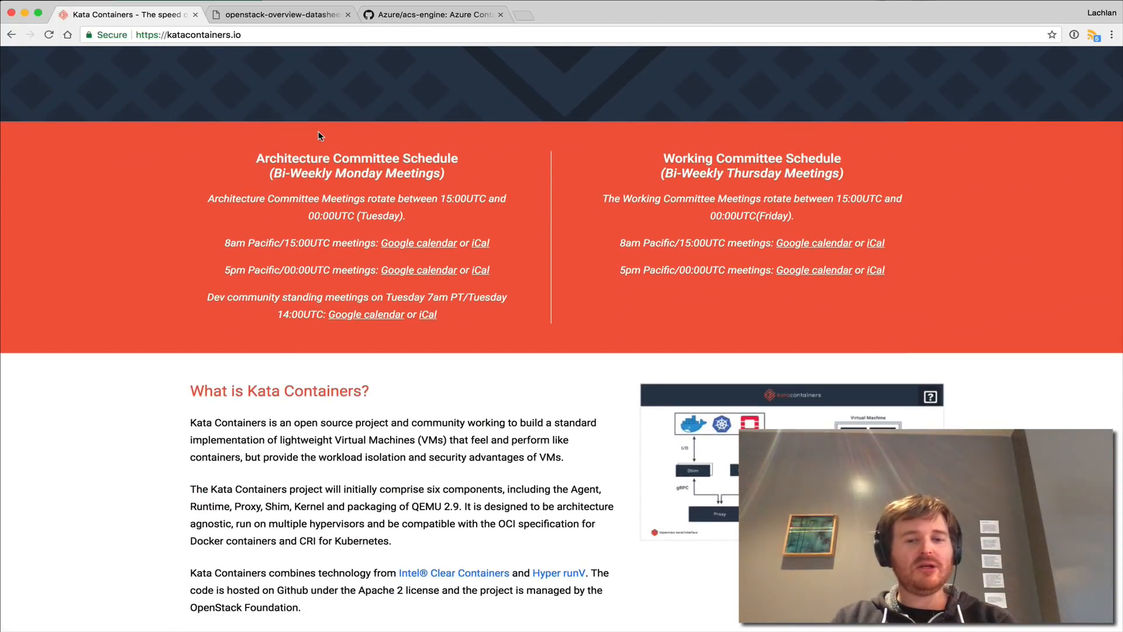
{"action": "left_click", "coordinate": [280, 14]}
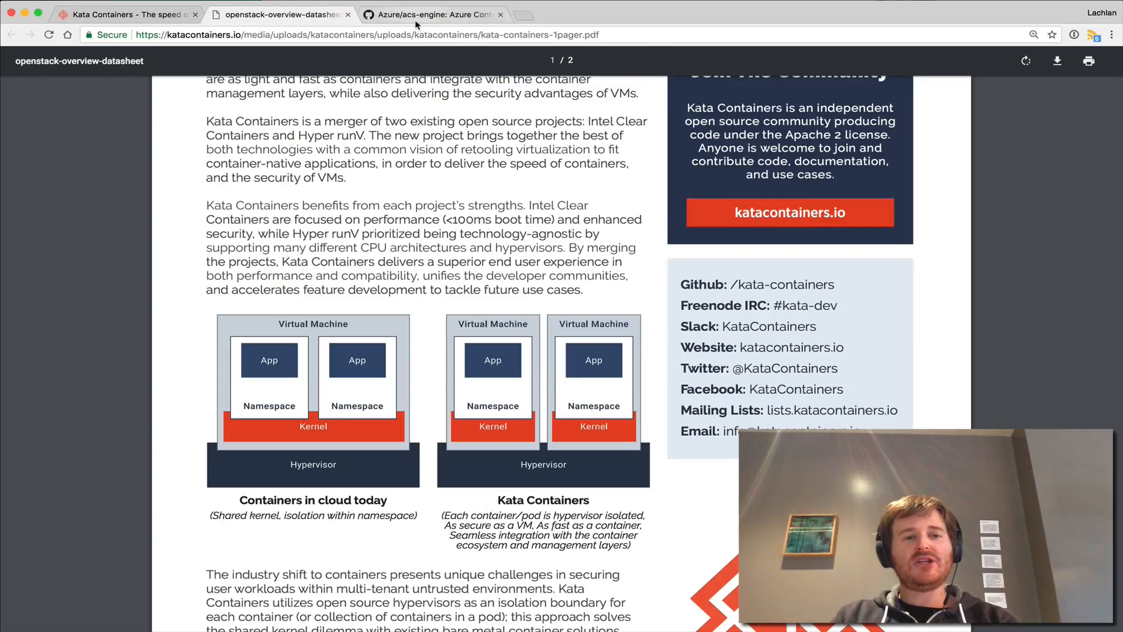
{"action": "left_click", "coordinate": [430, 14]}
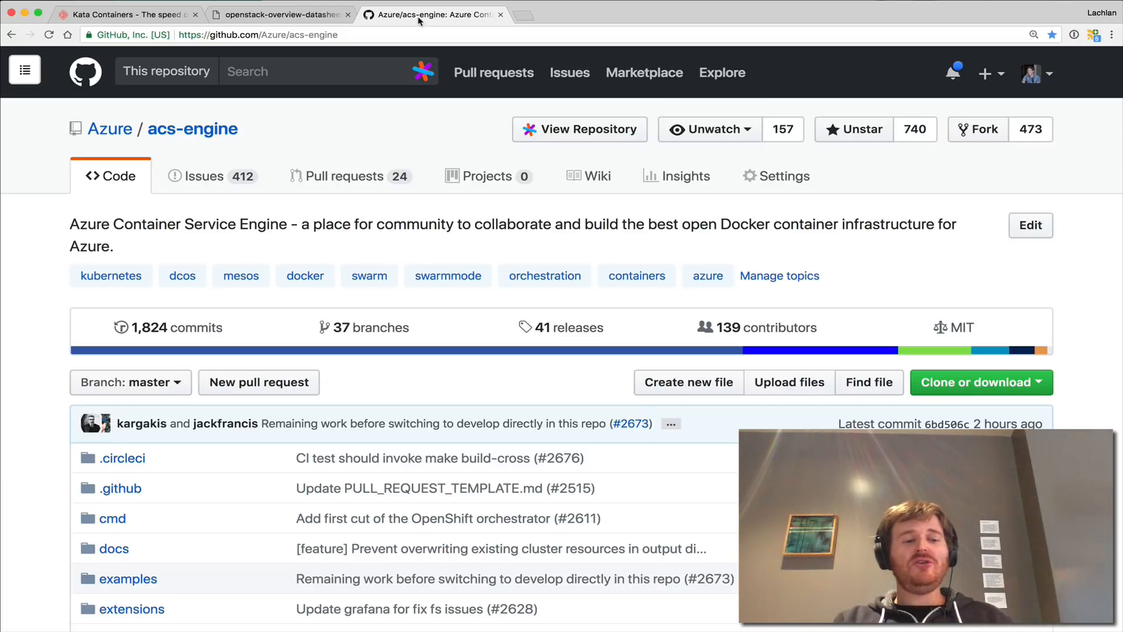
Step: Browse docs > kubernetes > features.md and scroll to the Clear Containers Runtime row
{"action": "scroll", "scroll_direction": "down", "scroll_amount": 3}
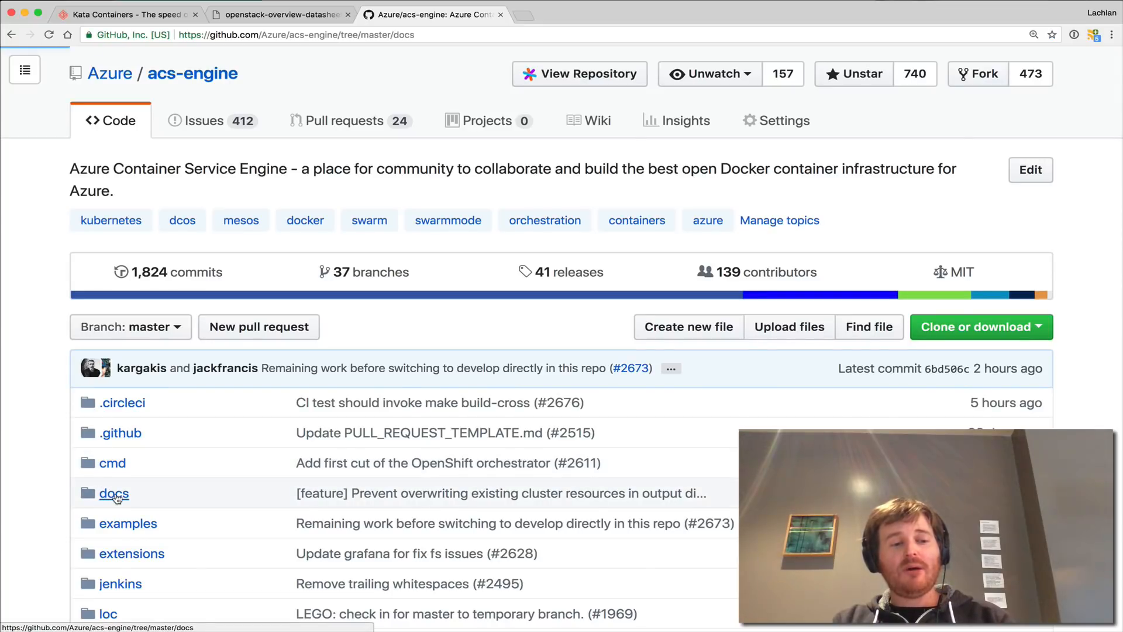
{"action": "left_click", "coordinate": [113, 493]}
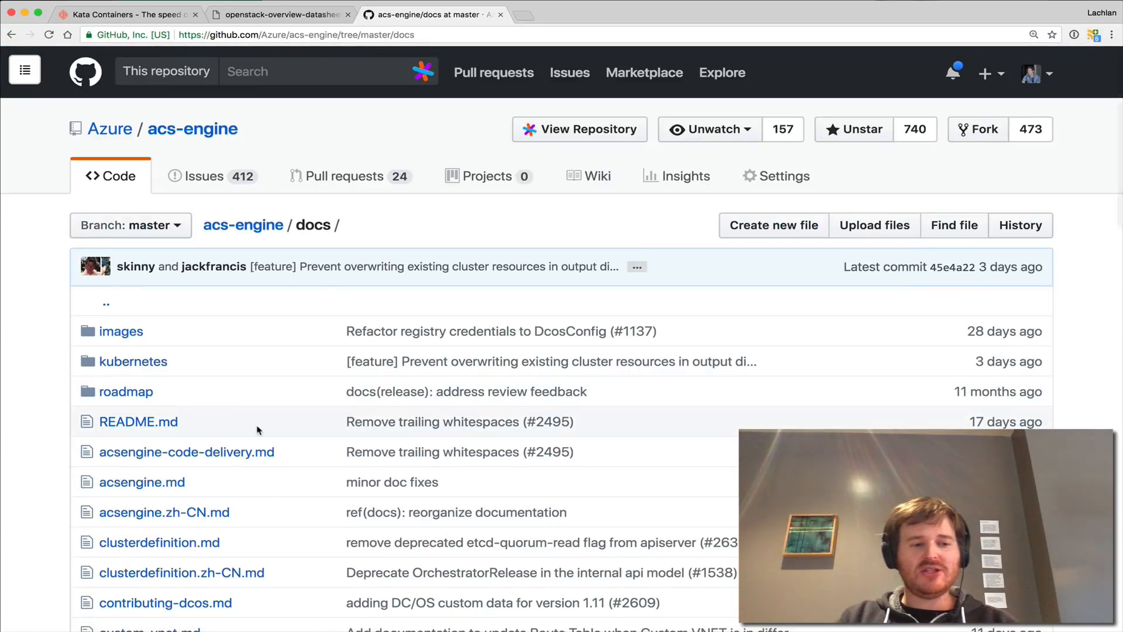
{"action": "mouse_move", "coordinate": [132, 361]}
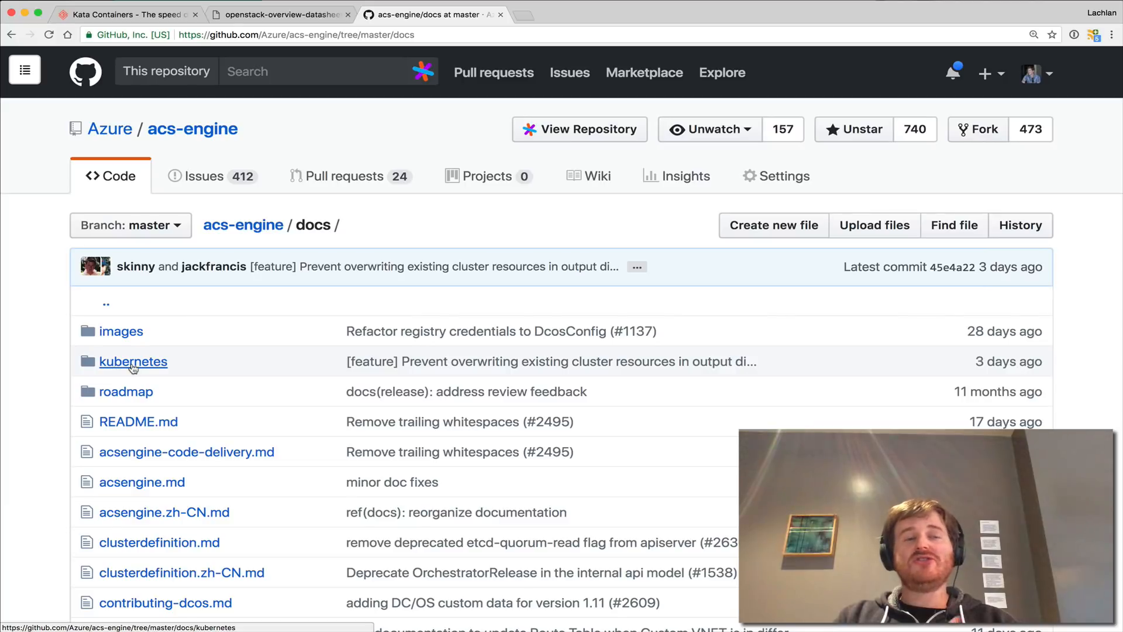
{"action": "mouse_move", "coordinate": [133, 361]}
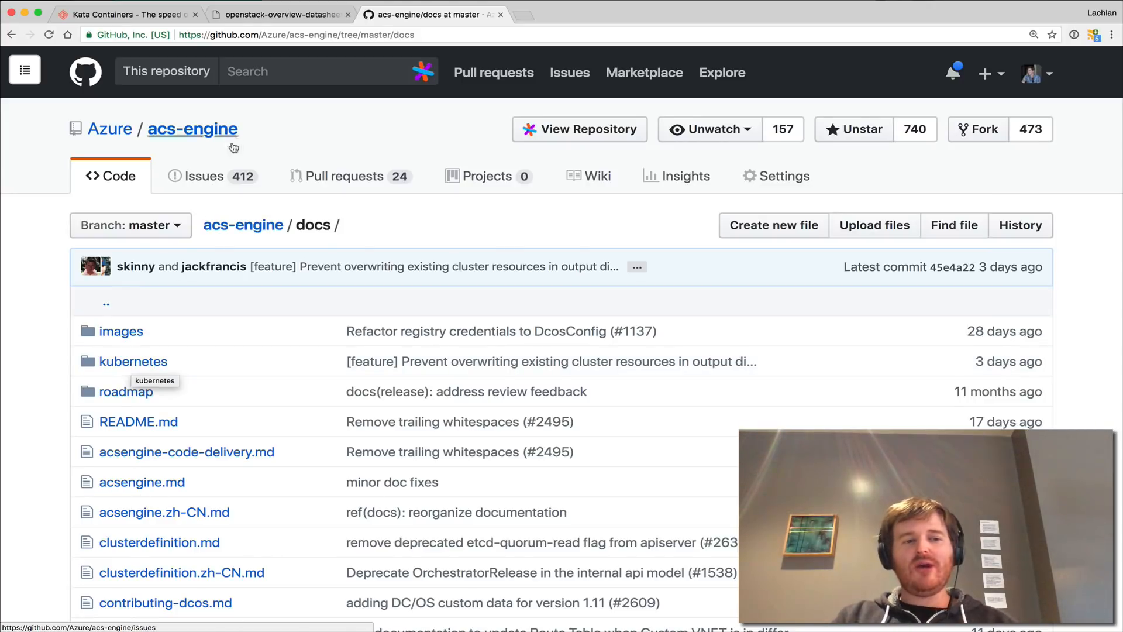
{"action": "left_click", "coordinate": [133, 360]}
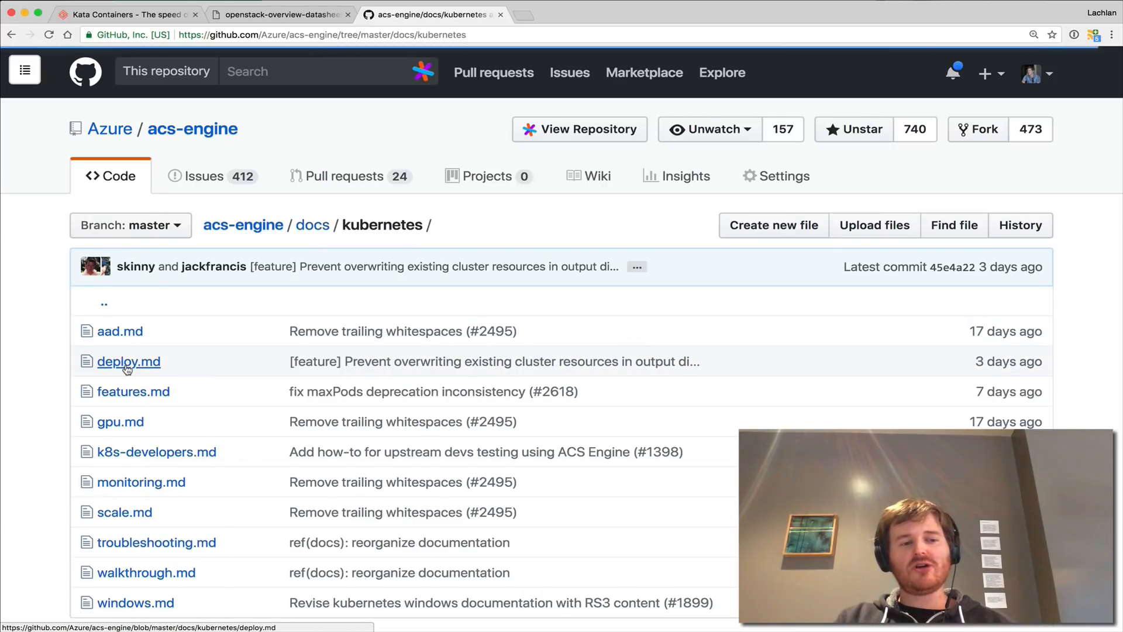
{"action": "left_click", "coordinate": [132, 392]}
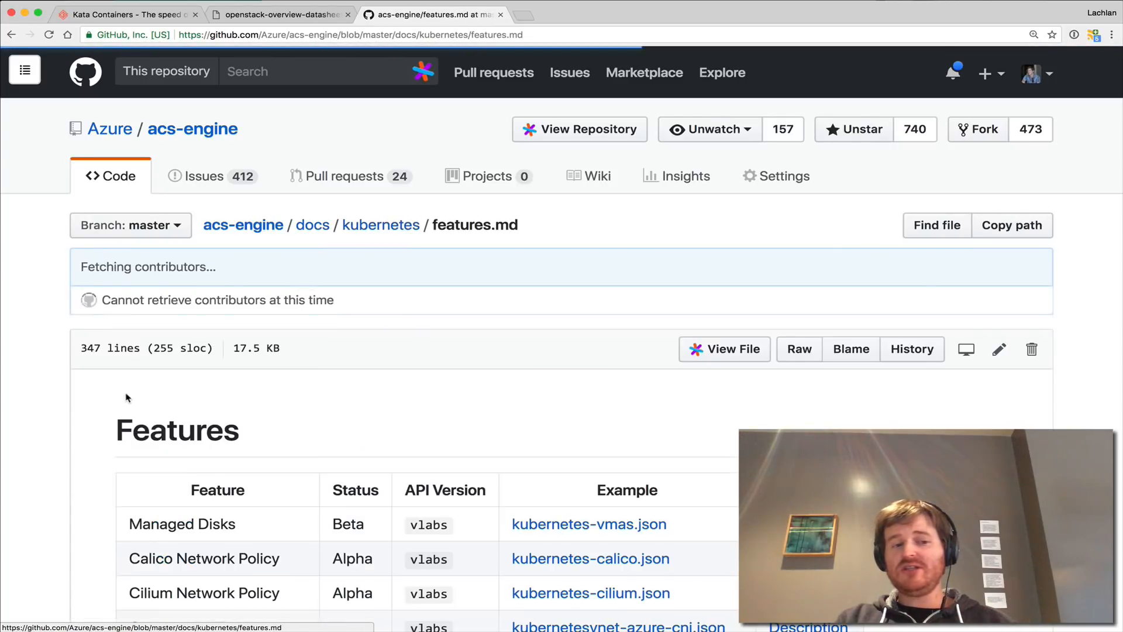
{"action": "scroll", "scroll_direction": "down", "scroll_amount": 3}
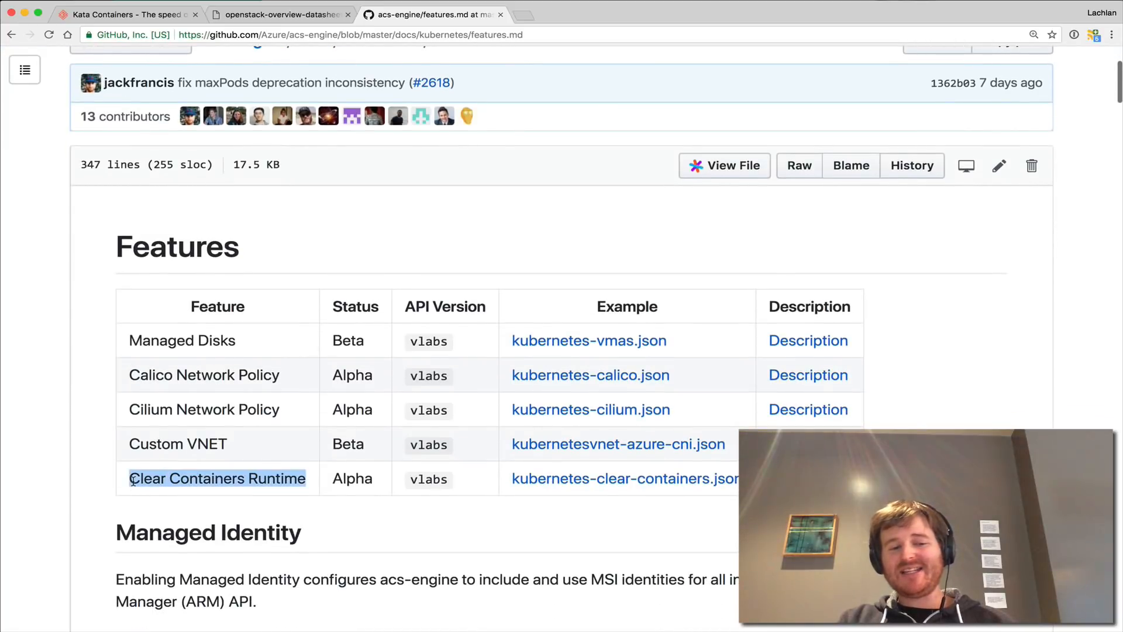
{"action": "mouse_move", "coordinate": [377, 492]}
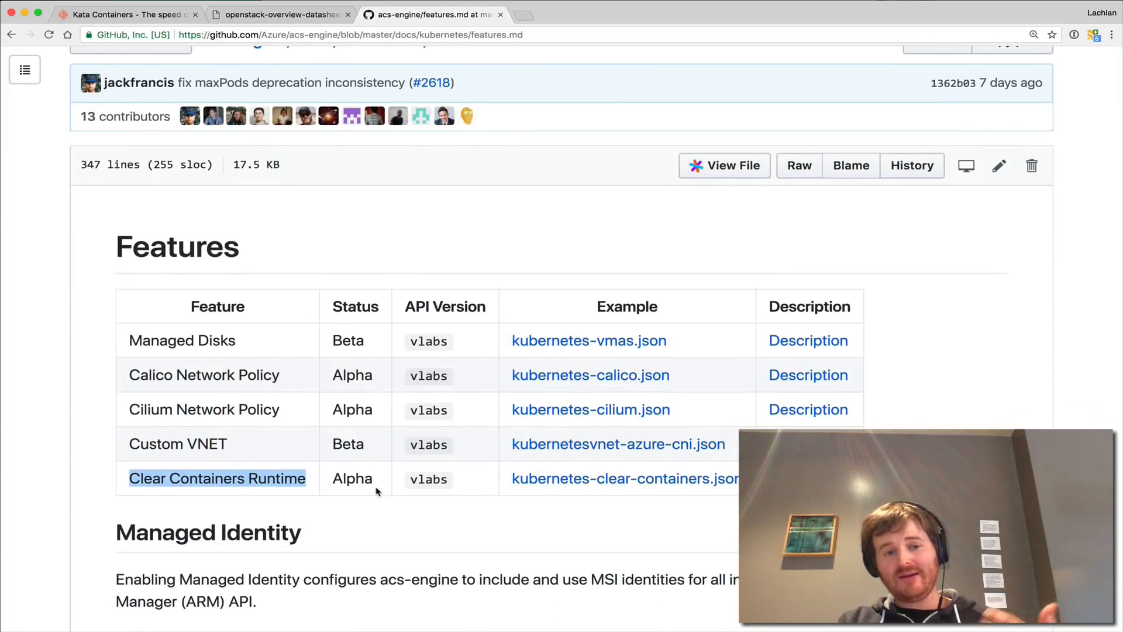
{"action": "mouse_move", "coordinate": [598, 478]}
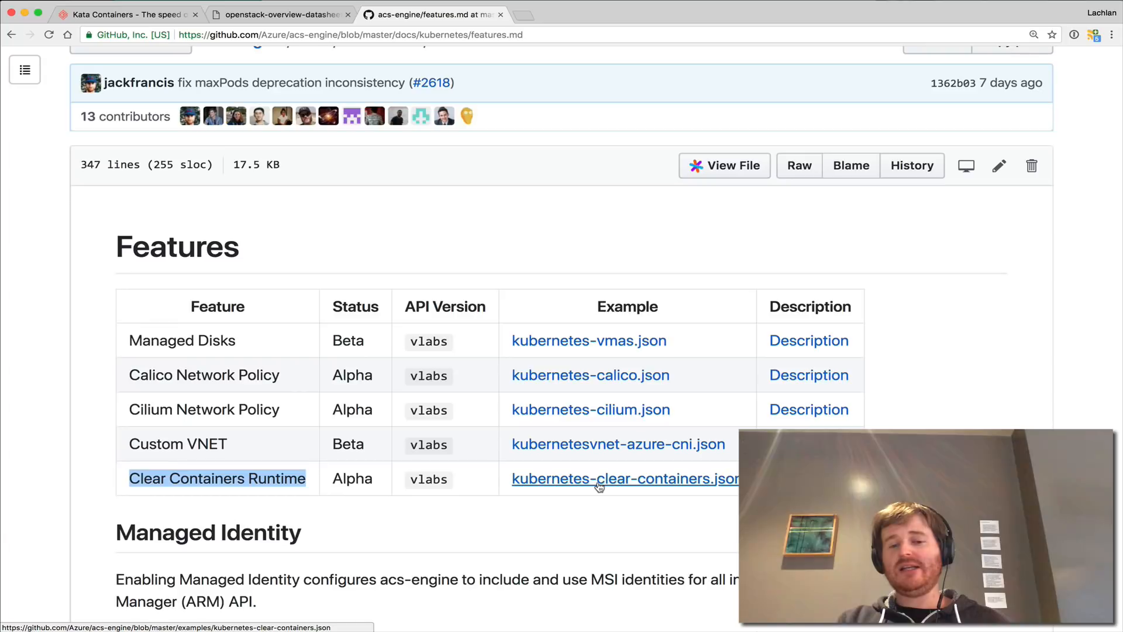
Step: Review the Clear Containers setup section, emphasizing the Dv3 nested-virtualization node series
{"action": "left_click", "coordinate": [217, 479]}
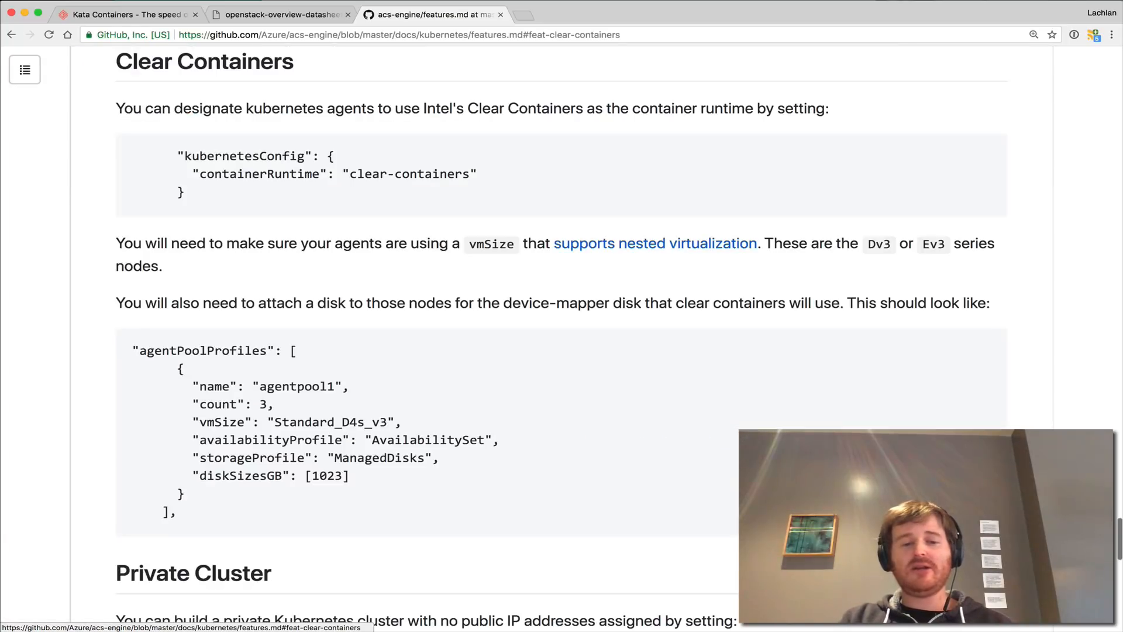
{"action": "mouse_move", "coordinate": [234, 193]}
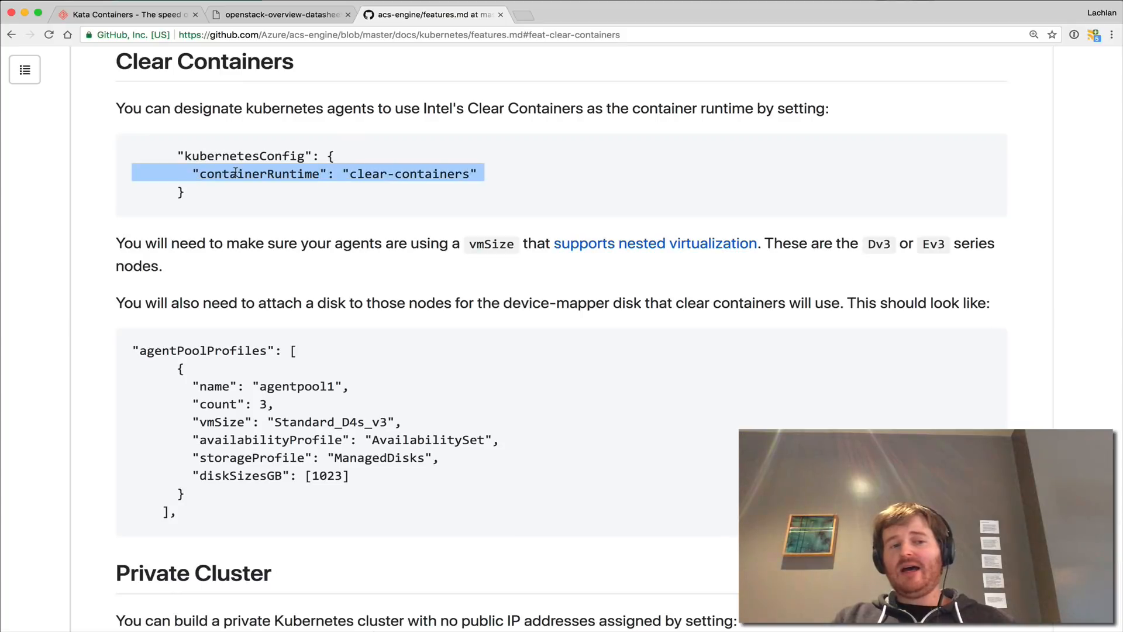
{"action": "mouse_move", "coordinate": [229, 203]}
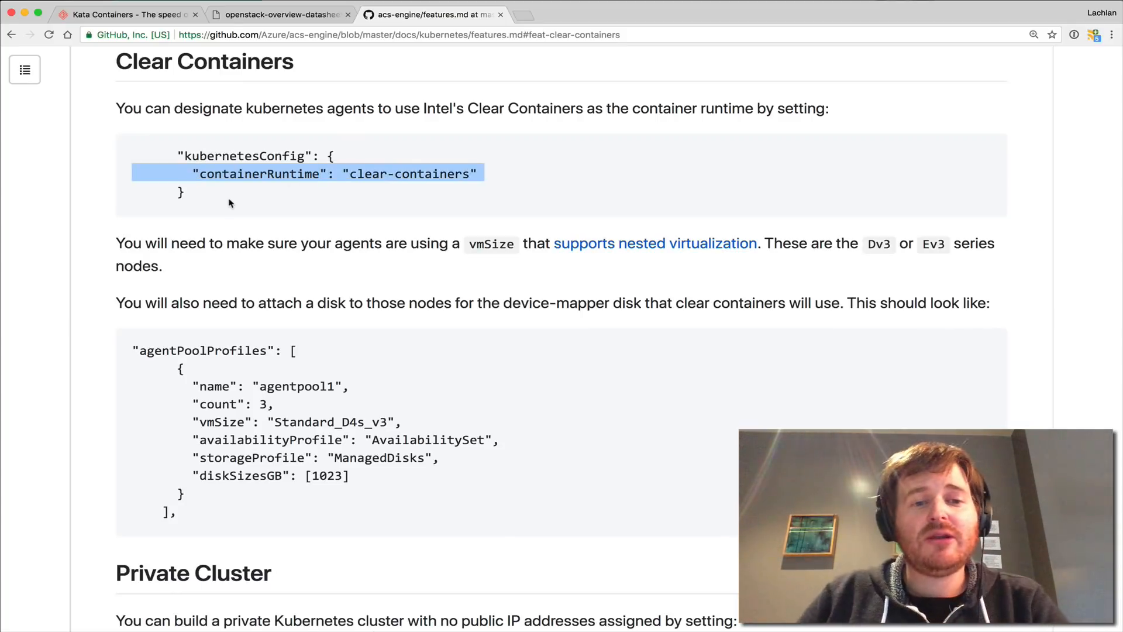
{"action": "mouse_move", "coordinate": [438, 160]}
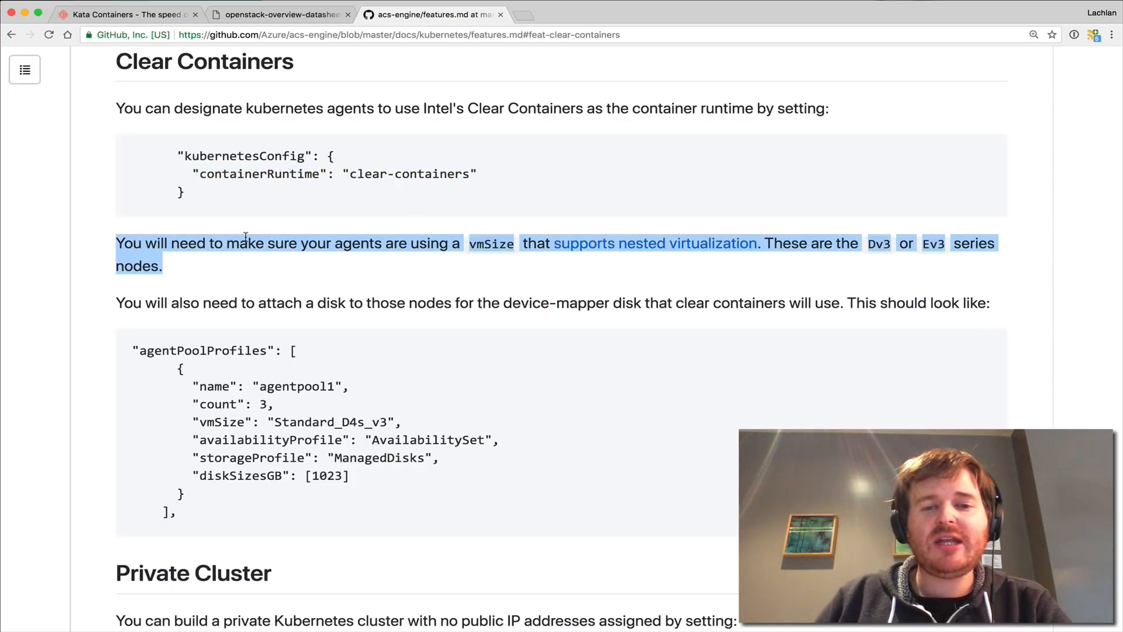
{"action": "left_click", "coordinate": [651, 261]}
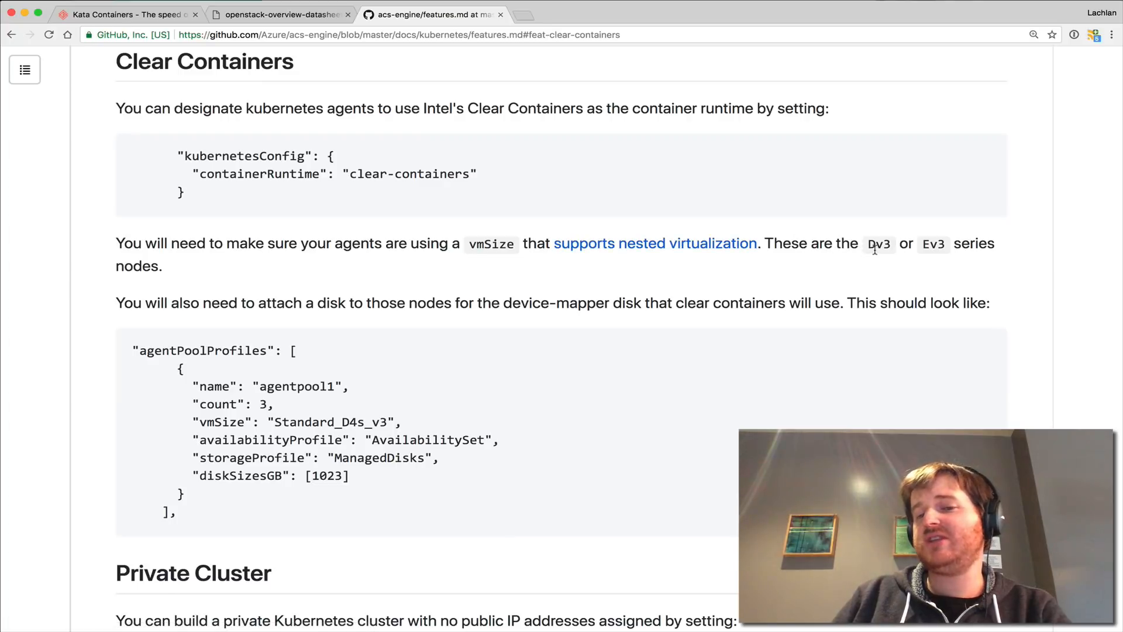
{"action": "double_click", "coordinate": [934, 243]}
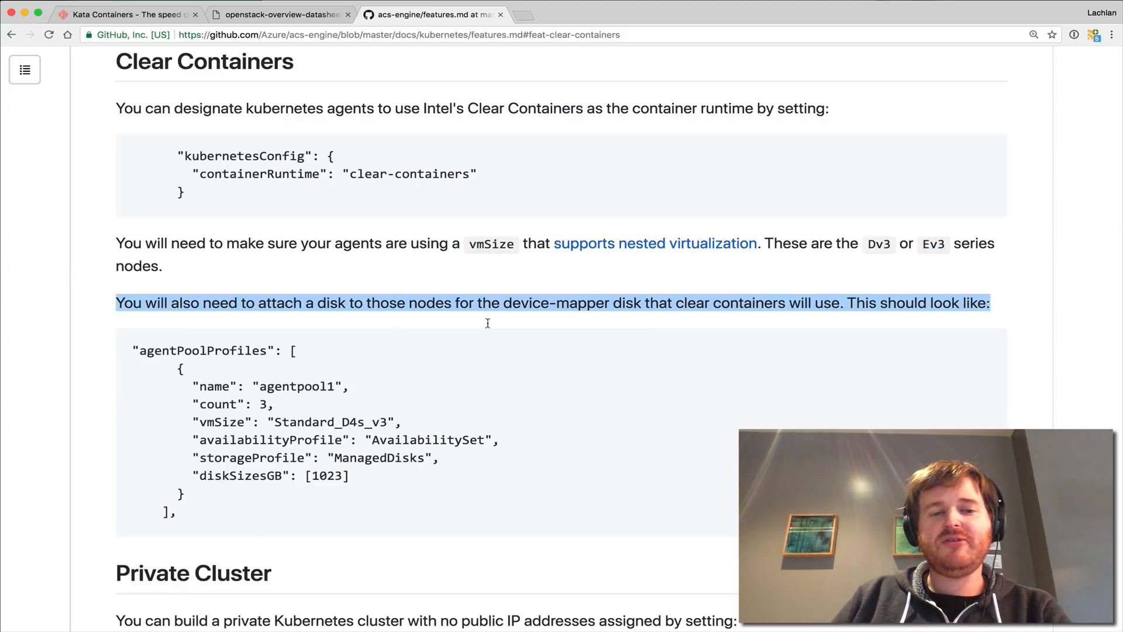
{"action": "mouse_move", "coordinate": [440, 486]}
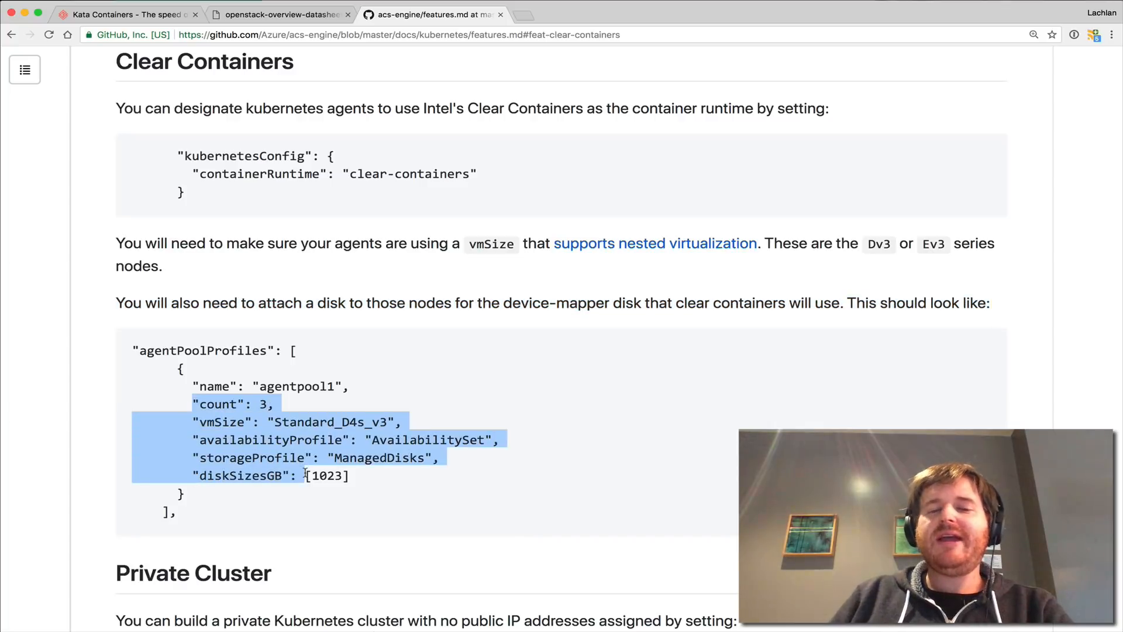
{"action": "scroll", "scroll_direction": "down", "scroll_amount": 3}
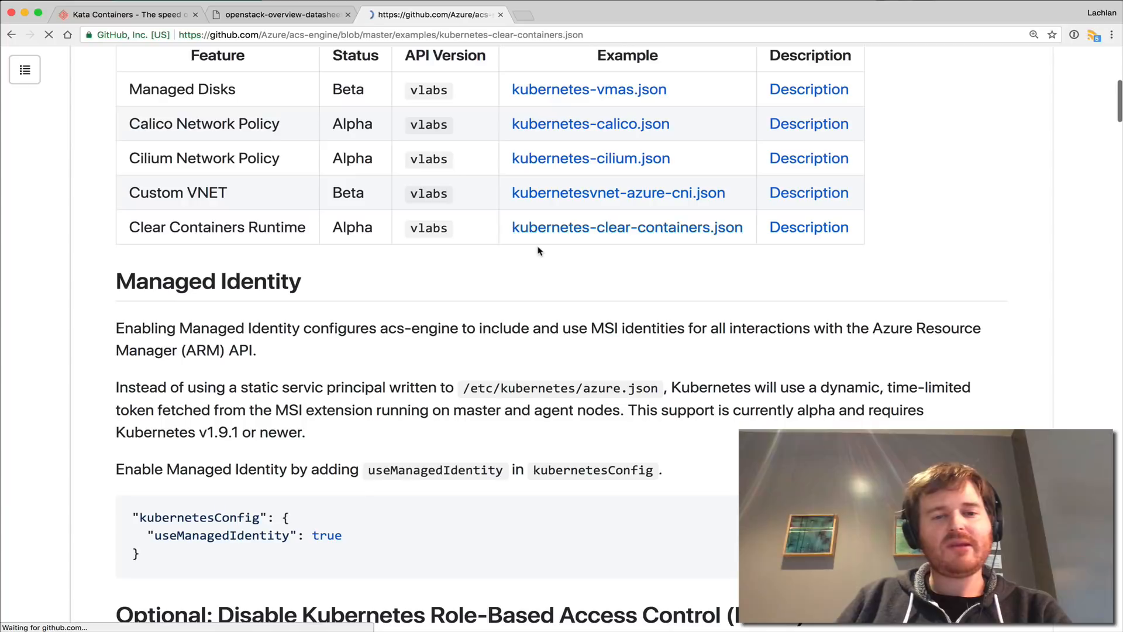
Step: Scroll through the kubernetes-clear-containers.json example, then switch to the kernelcheck.yaml tab
{"action": "left_click", "coordinate": [627, 227]}
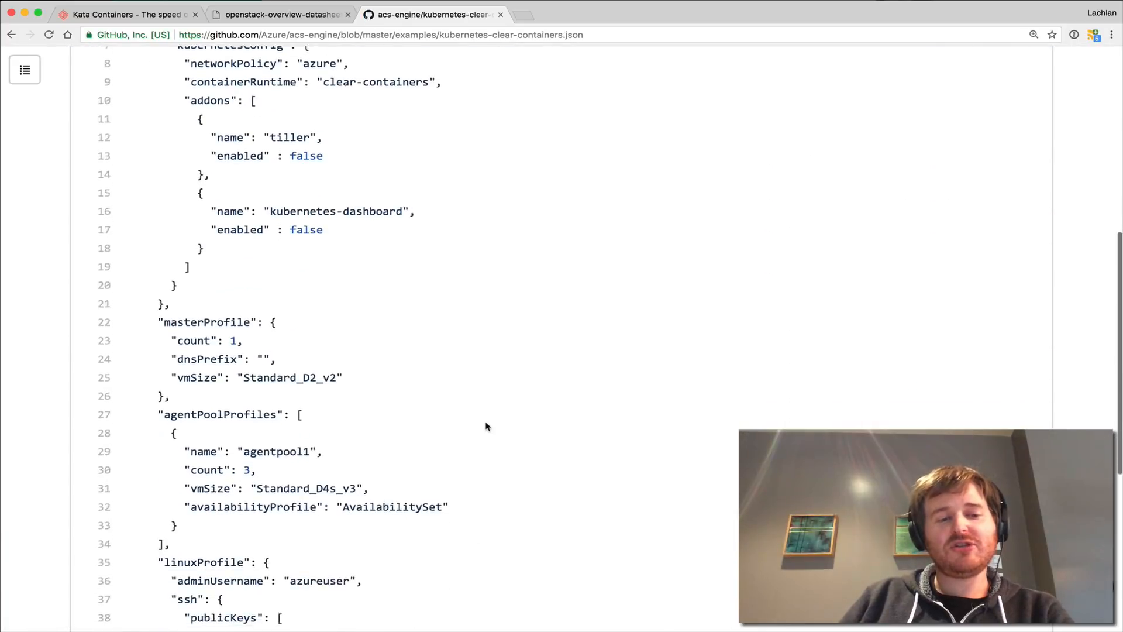
{"action": "scroll", "scroll_direction": "down", "scroll_amount": 3}
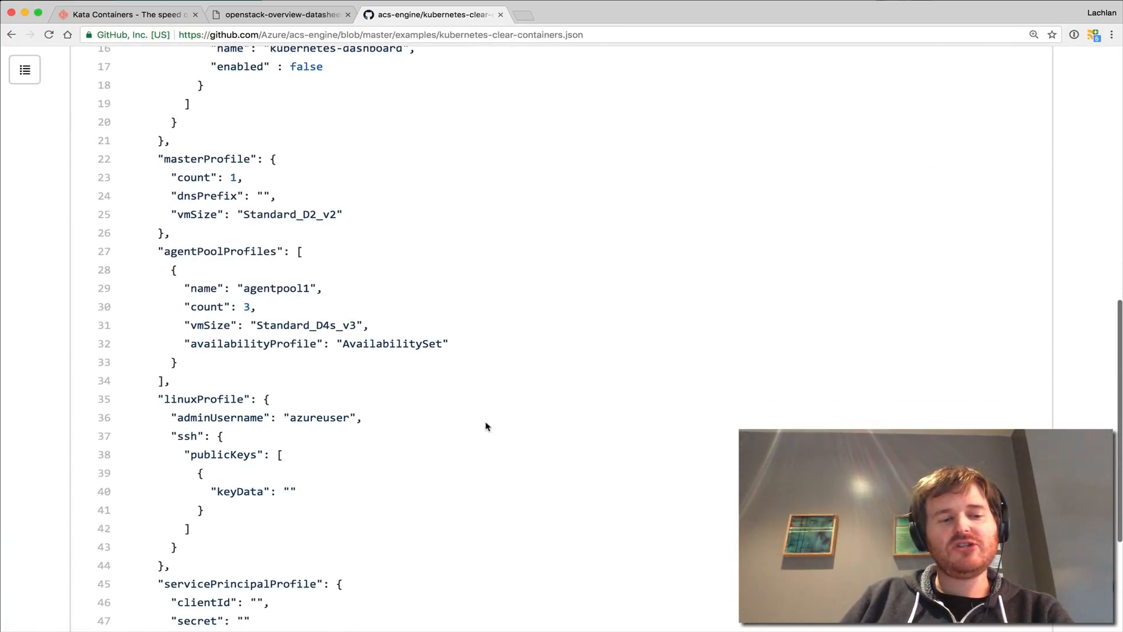
{"action": "scroll", "scroll_direction": "up", "scroll_amount": 3}
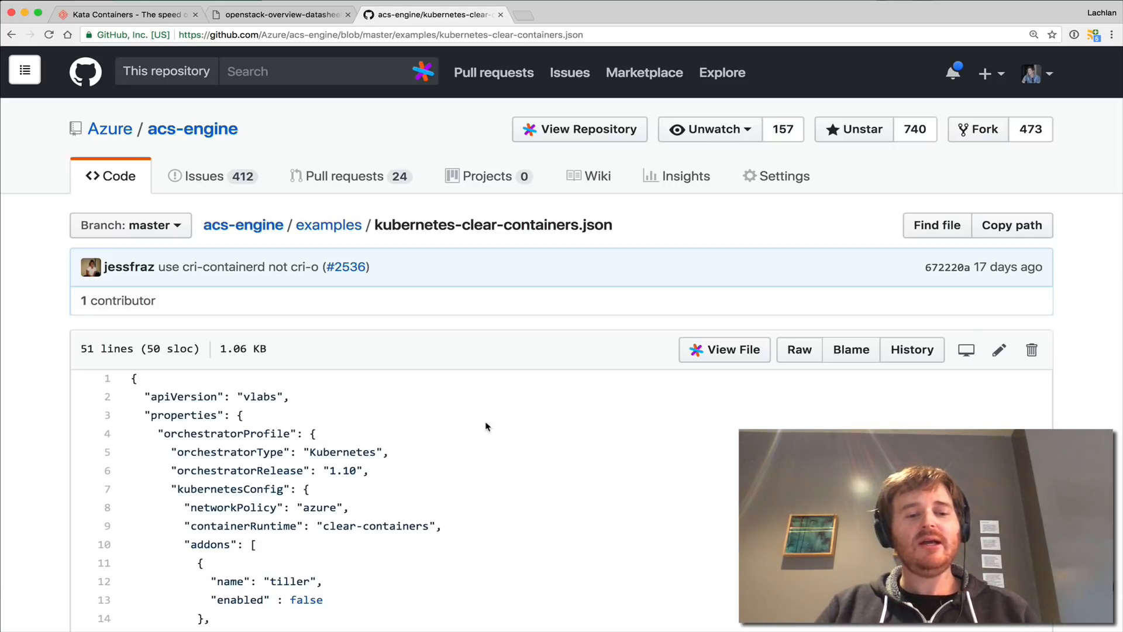
{"action": "scroll", "scroll_direction": "down", "scroll_amount": 3}
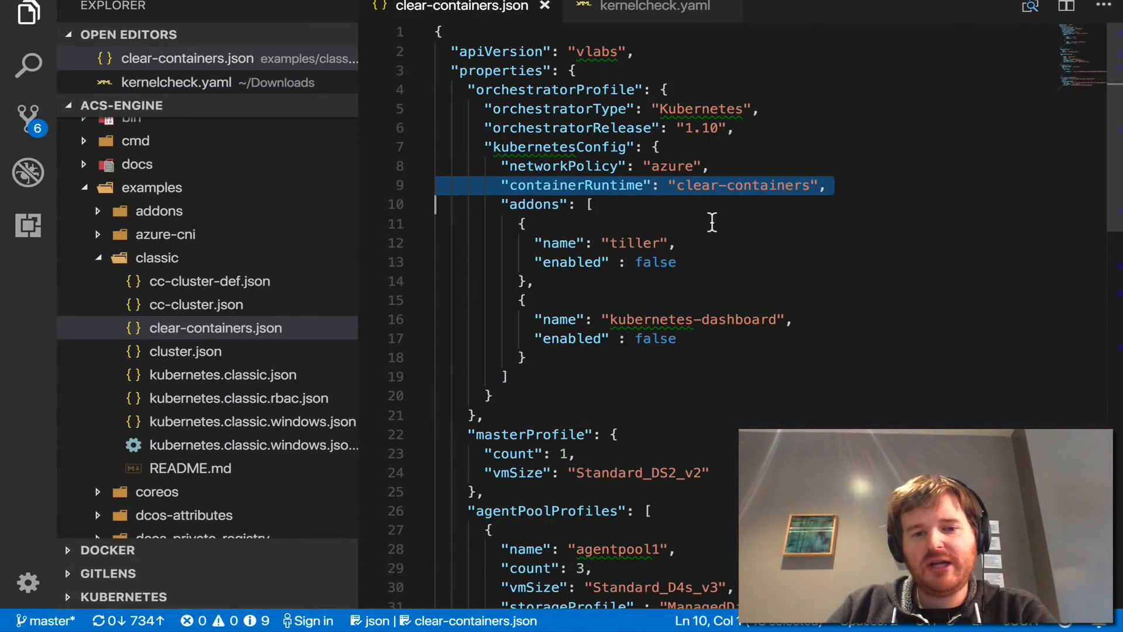
{"action": "mouse_move", "coordinate": [654, 6]}
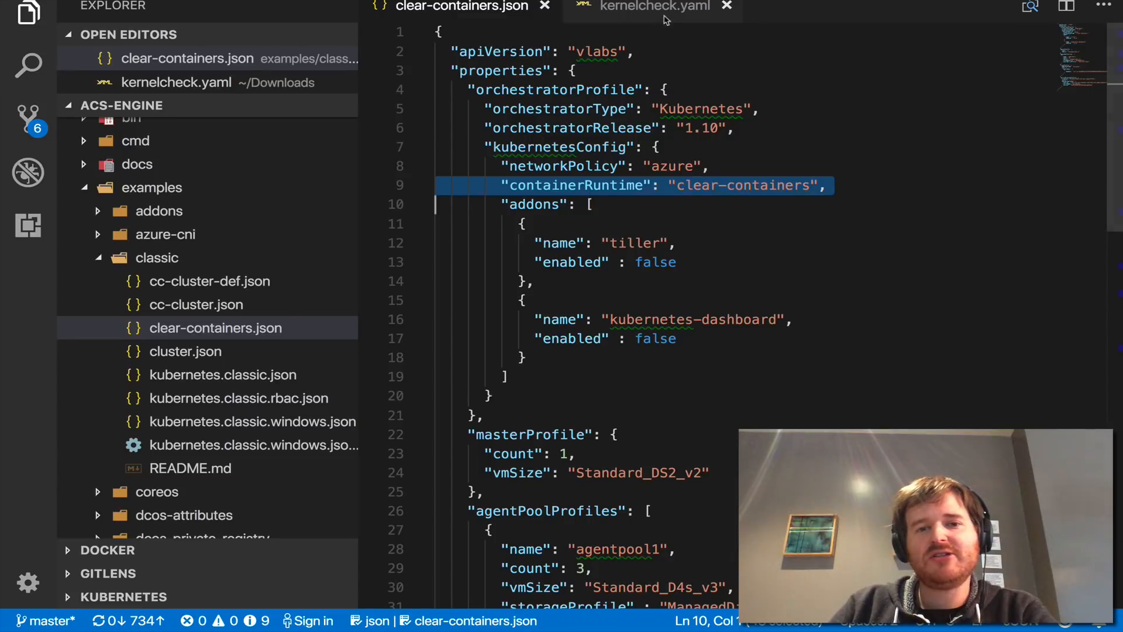
{"action": "left_click", "coordinate": [652, 7]}
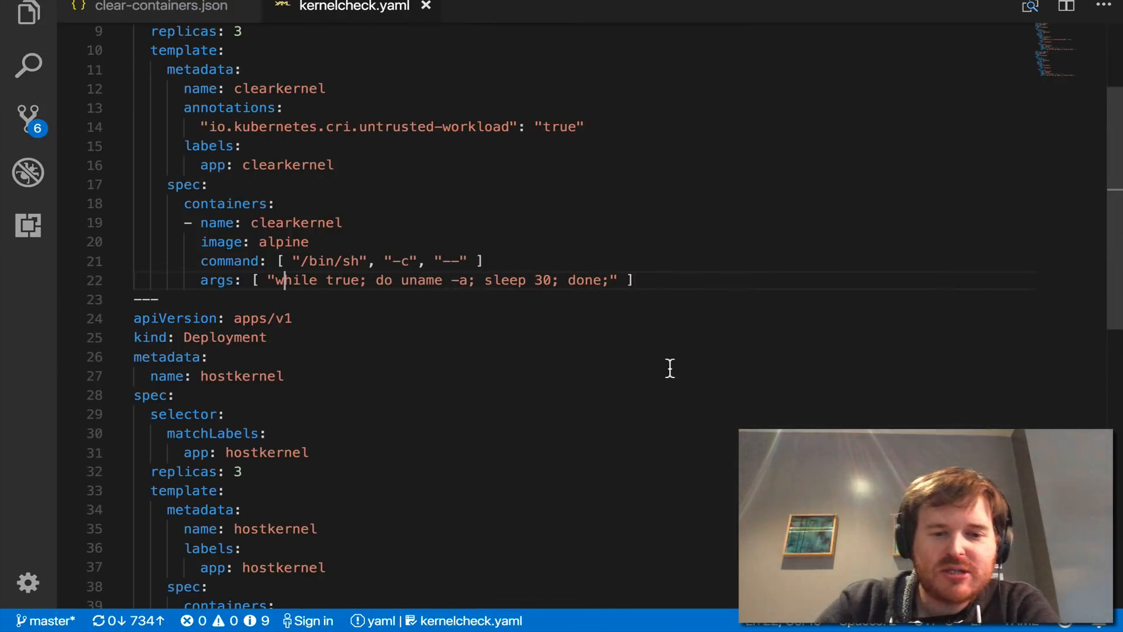
{"action": "scroll", "scroll_direction": "up", "scroll_amount": 3}
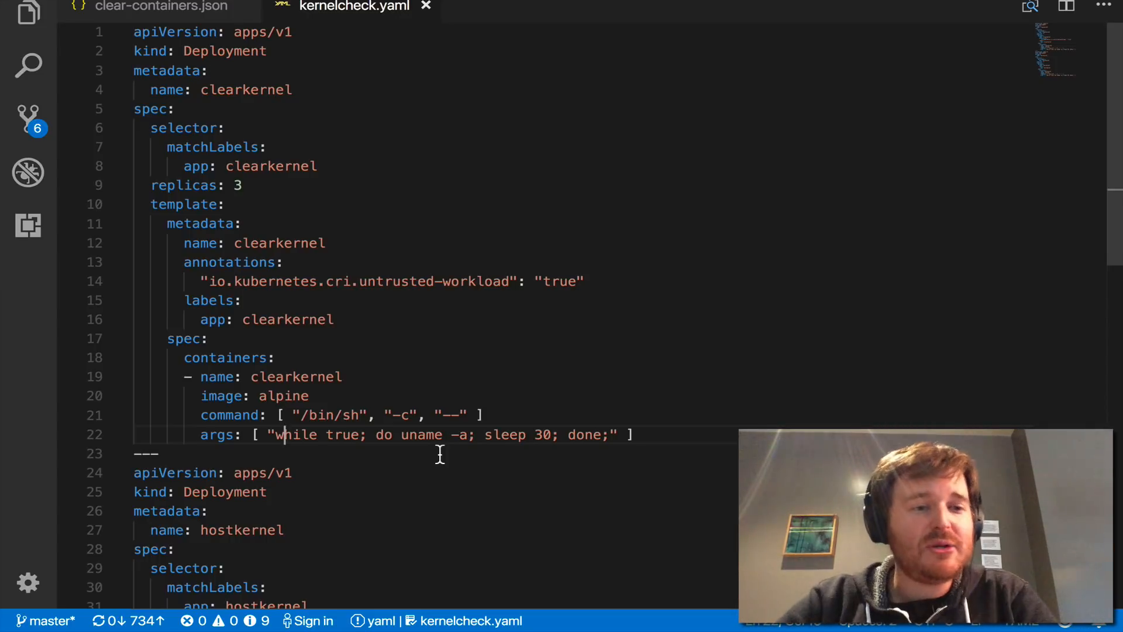
{"action": "left_click", "coordinate": [287, 261]}
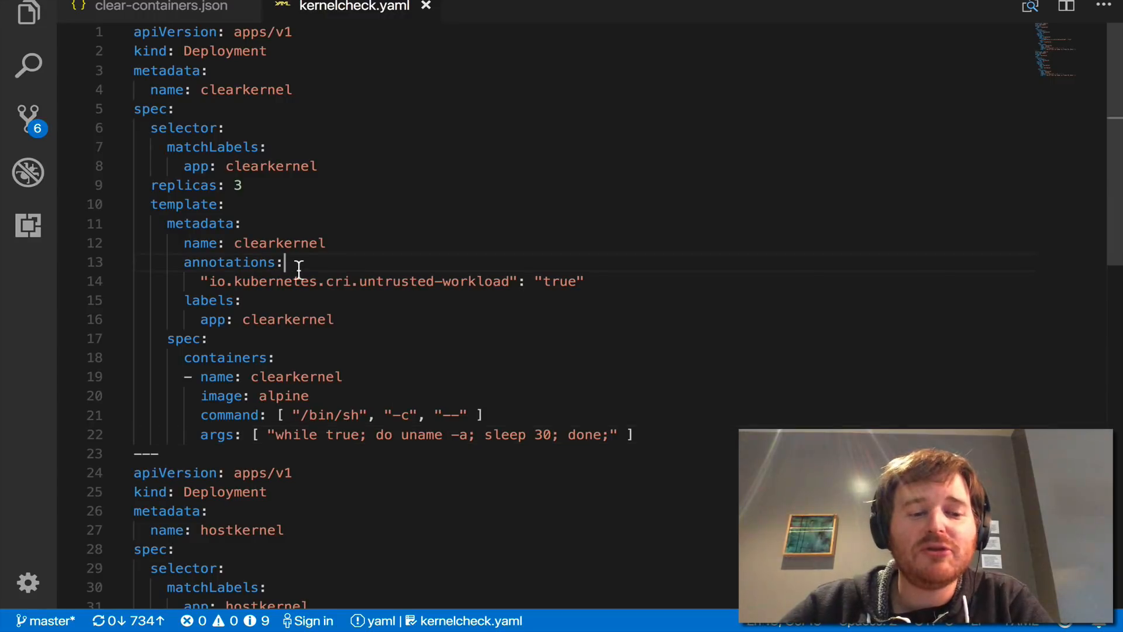
{"action": "mouse_move", "coordinate": [242, 89]}
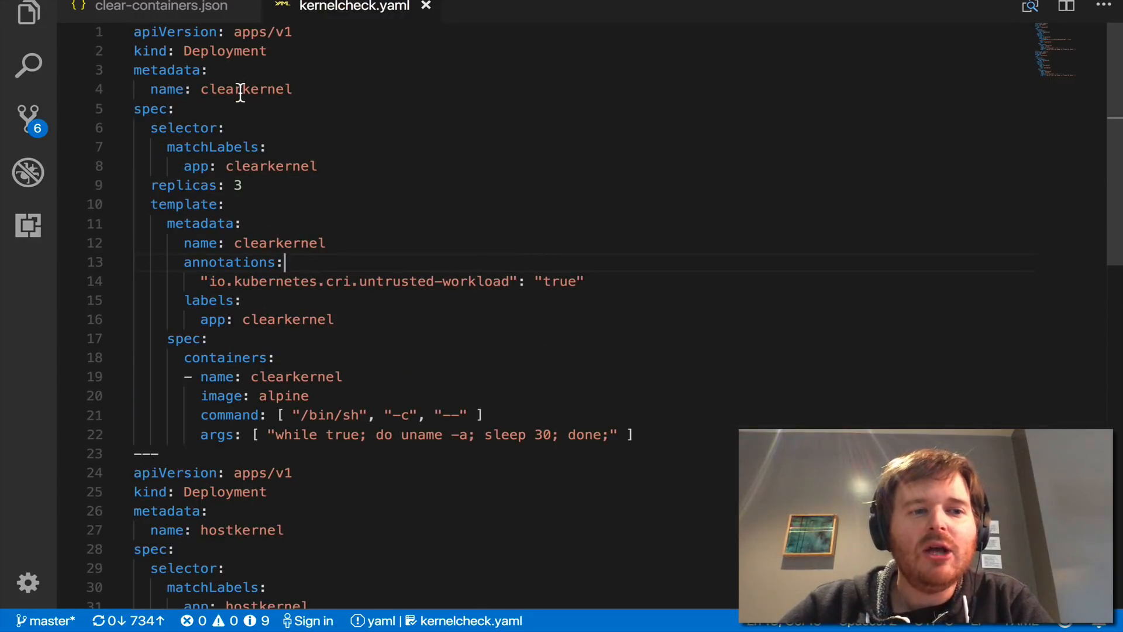
{"action": "double_click", "coordinate": [246, 89]}
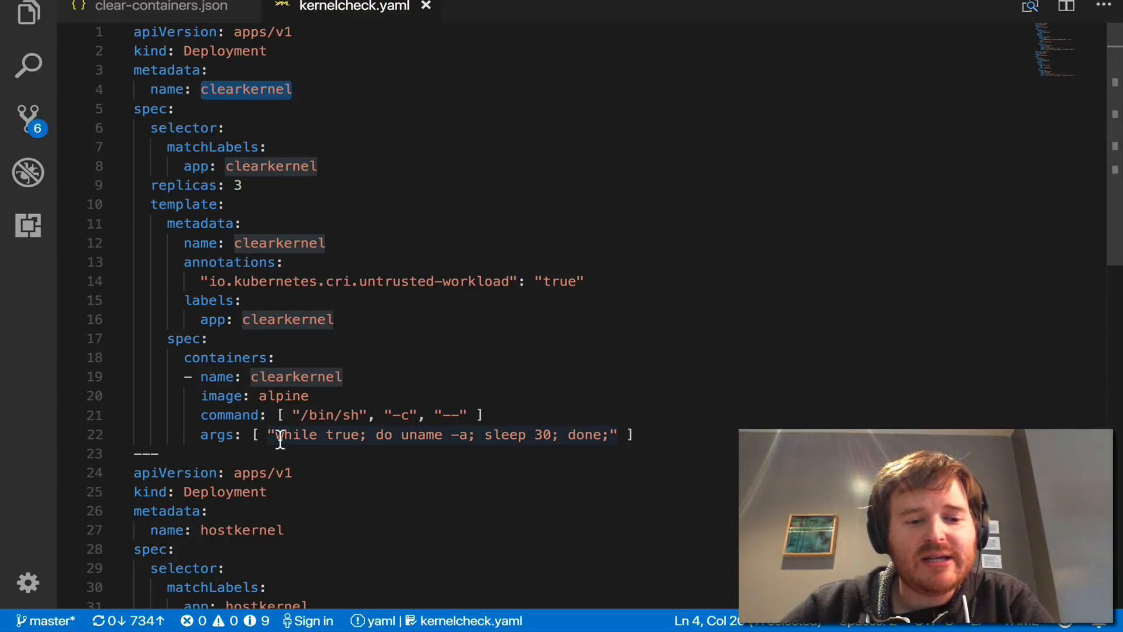
{"action": "left_click", "coordinate": [443, 435]}
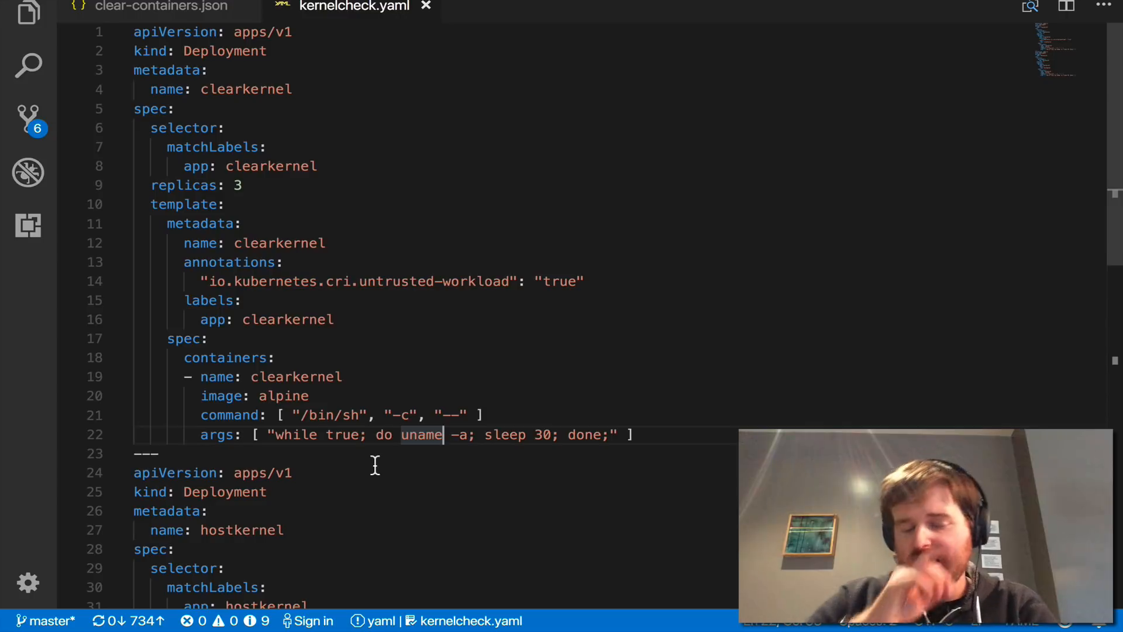
{"action": "mouse_move", "coordinate": [351, 290]}
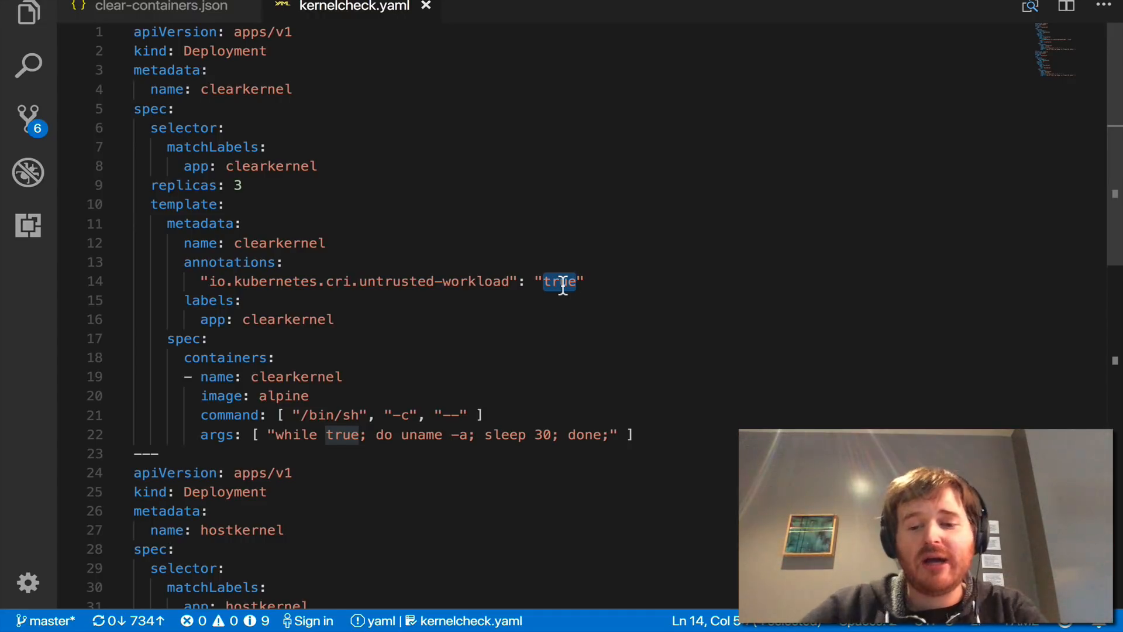
Step: Review the hostkernel deployment in kernelcheck.yaml, then switch to the iTerm2 terminal
{"action": "scroll", "scroll_direction": "down", "scroll_amount": 3}
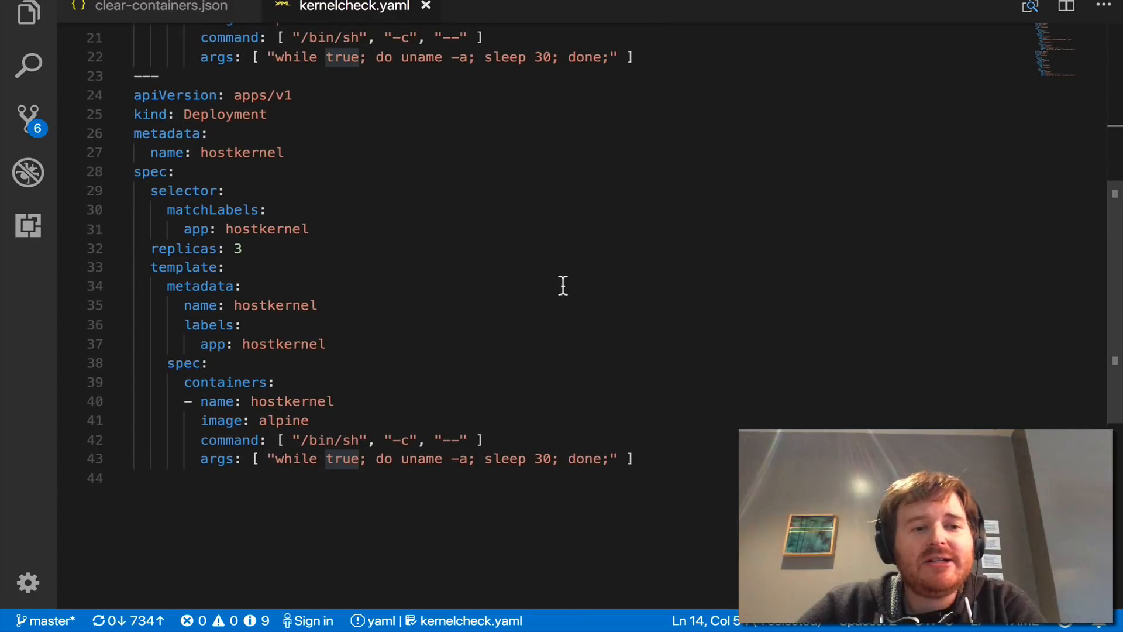
{"action": "double_click", "coordinate": [242, 153]}
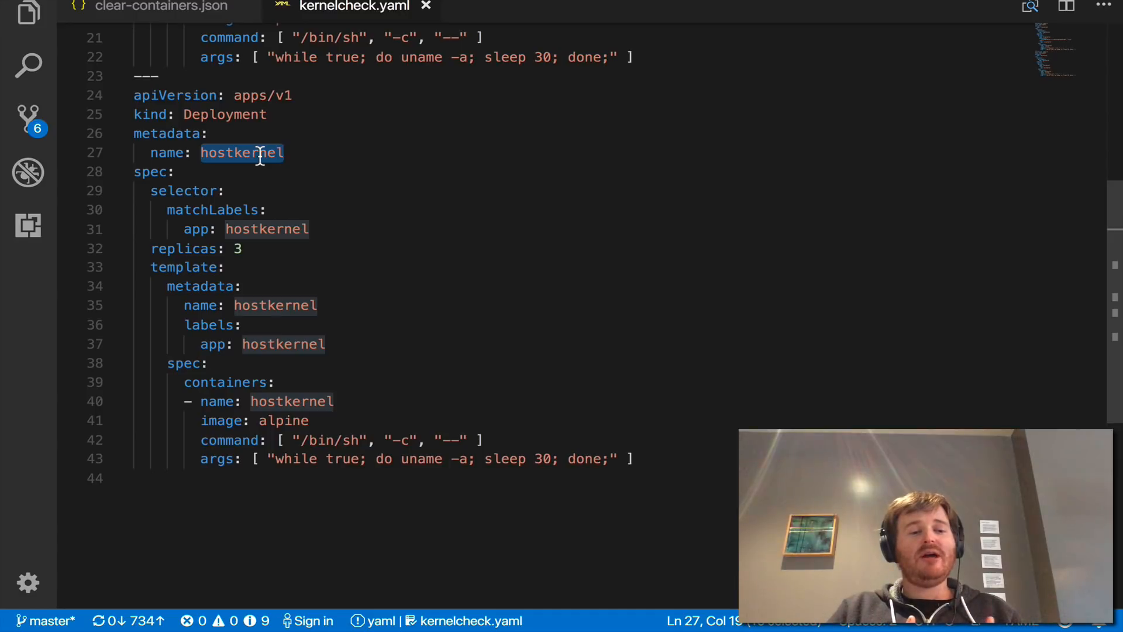
{"action": "mouse_move", "coordinate": [269, 286]}
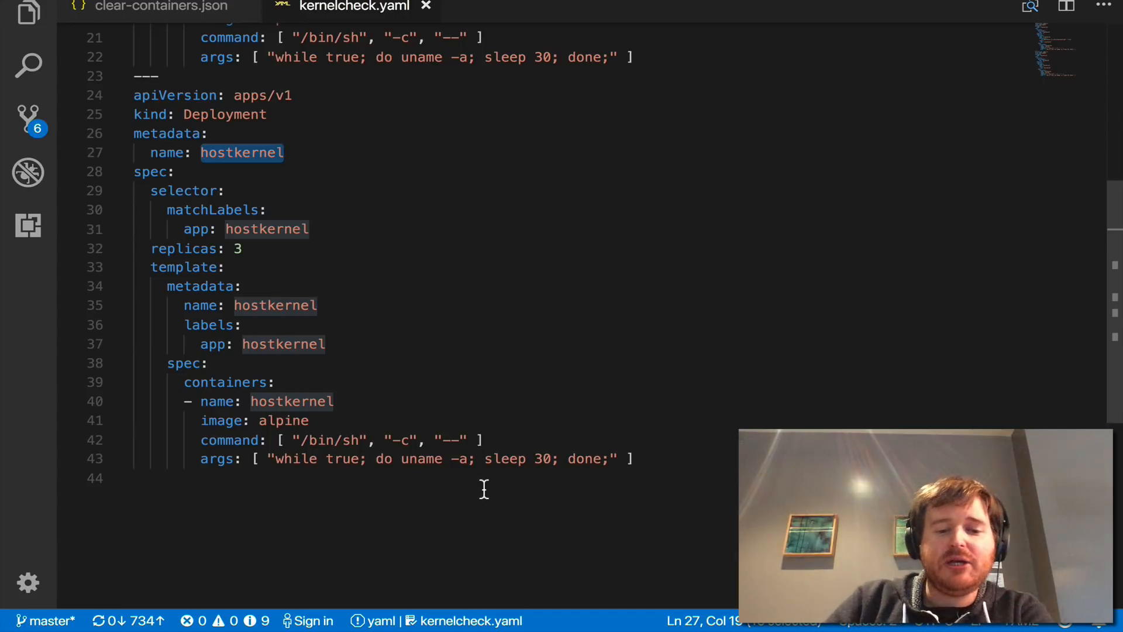
{"action": "scroll", "scroll_direction": "up", "scroll_amount": 3}
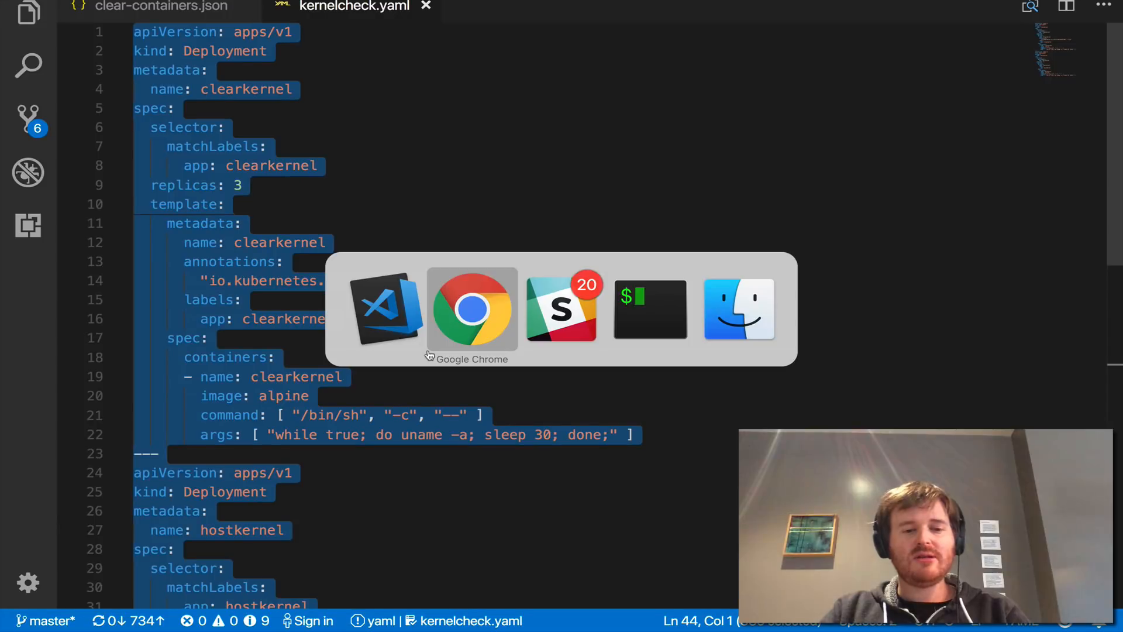
{"action": "left_click", "coordinate": [649, 309]}
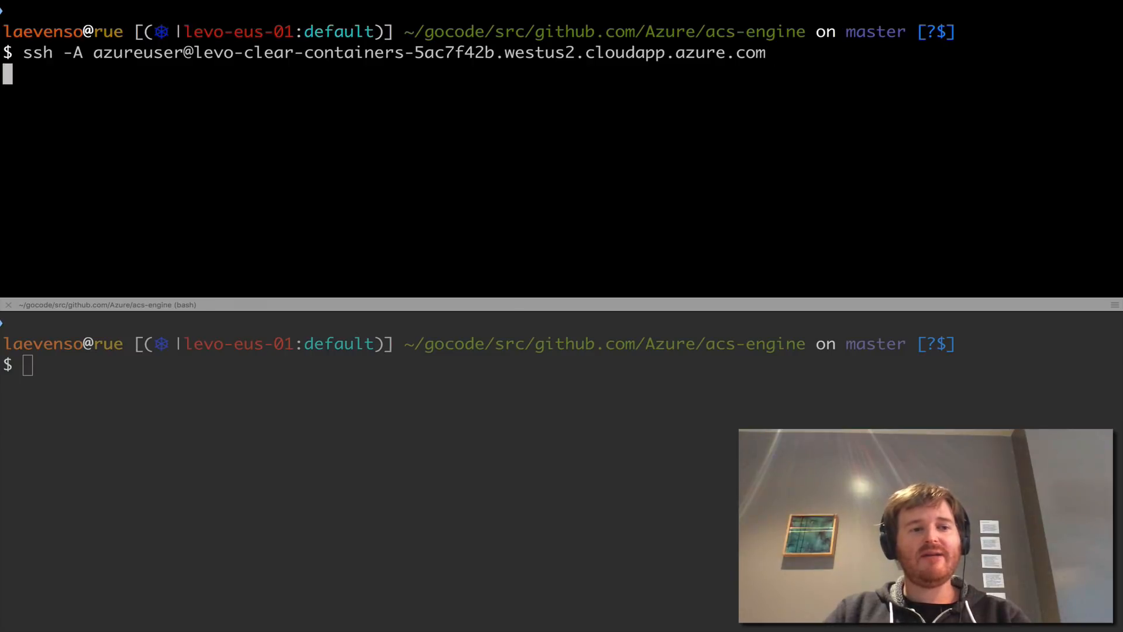
Step: Run kubectl version on the master, then kubectl get nodes
{"action": "type", "text": "kubectl"}
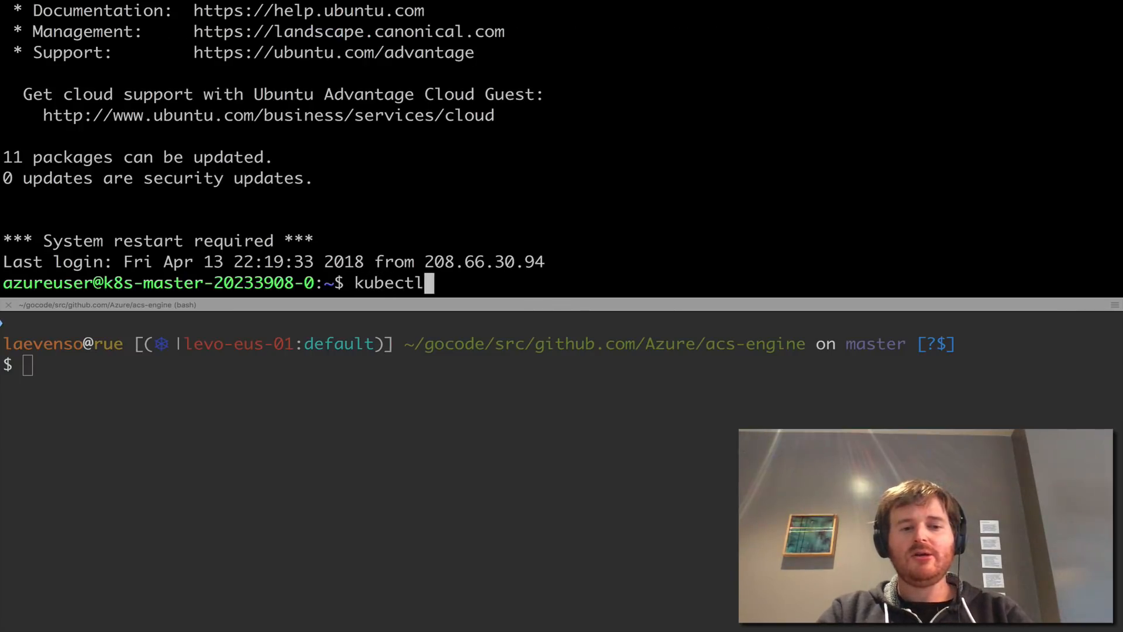
{"action": "key", "text": "Return"}
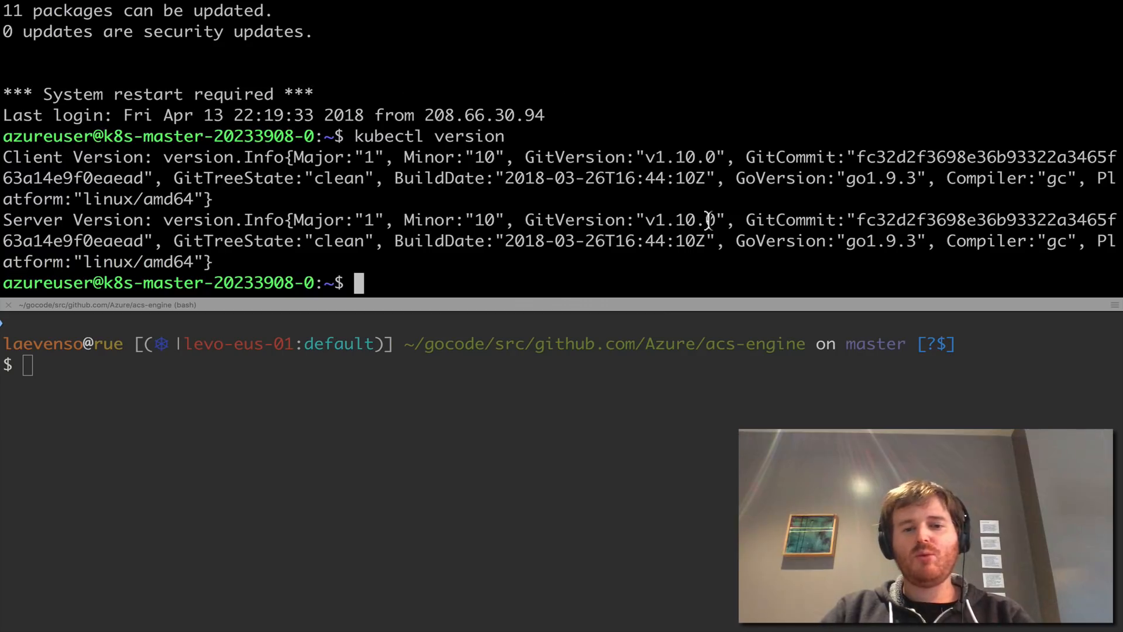
{"action": "type", "text": "kubectl get nodes"}
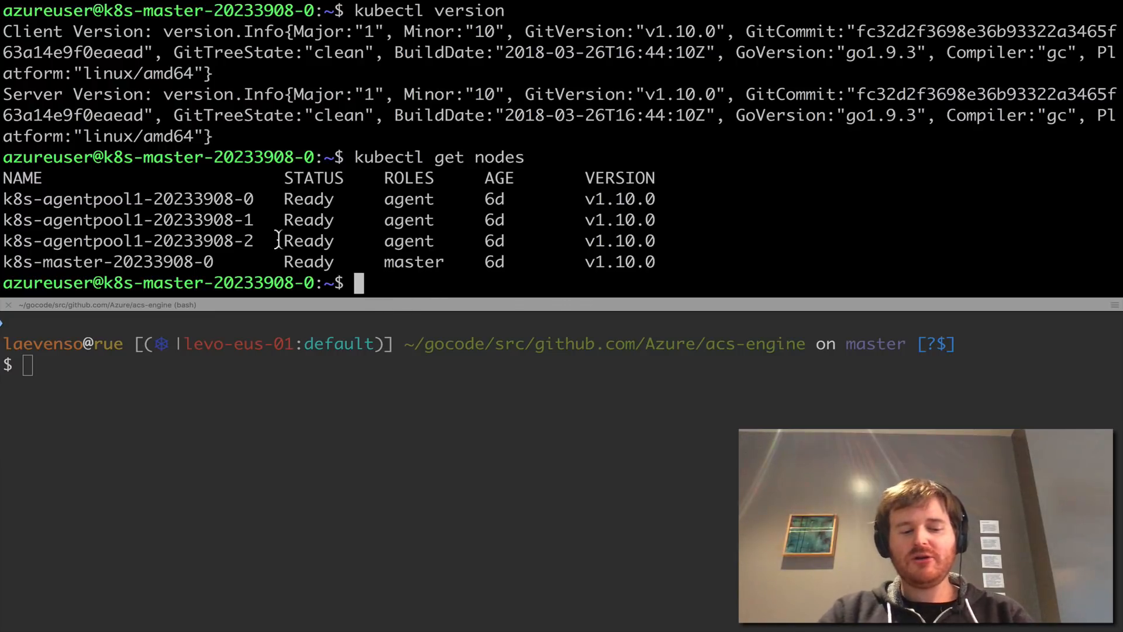
Step: Create both deployments by piping the pasted YAML into 'kubectl create -f -'
{"action": "type", "text": "cat <<EOF"}
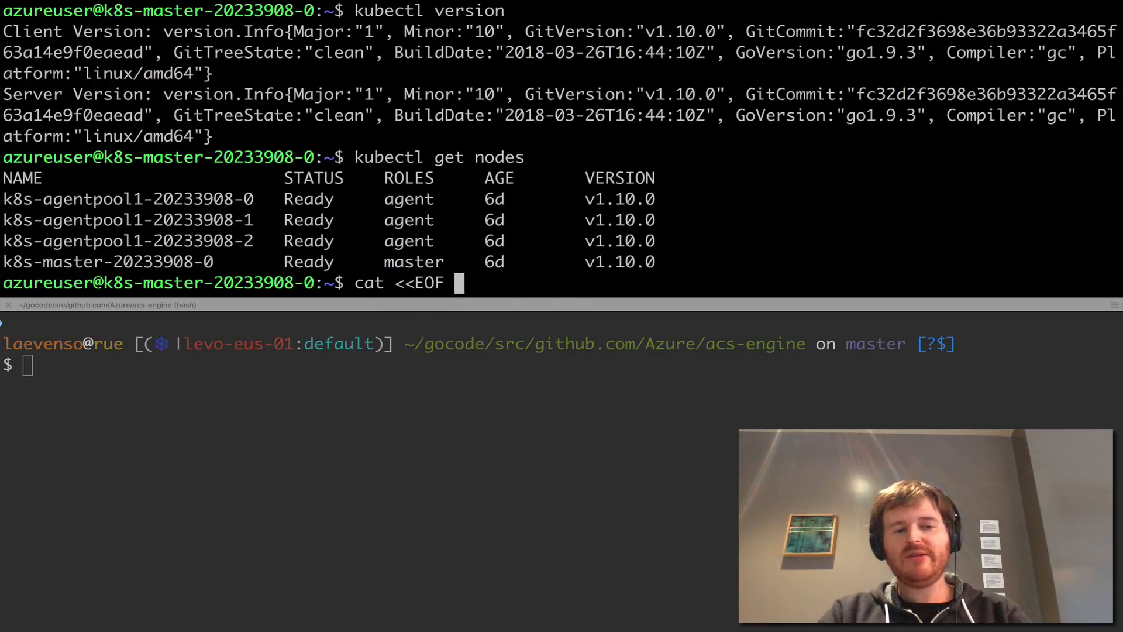
{"action": "type", "text": "| kubectl c"}
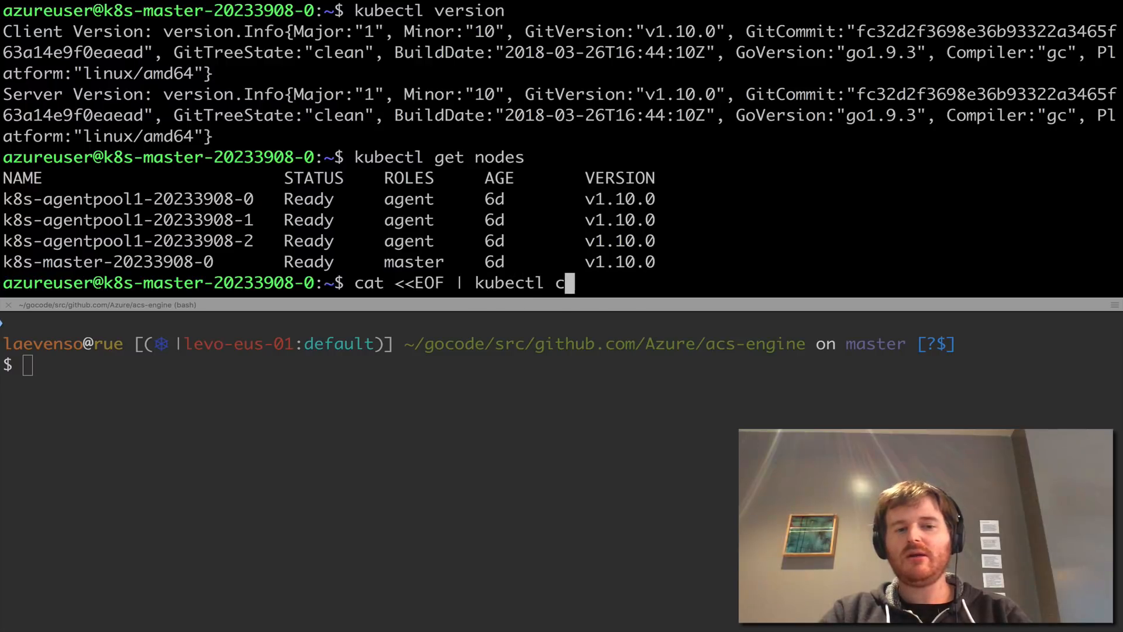
{"action": "type", "text": "reate -f -"}
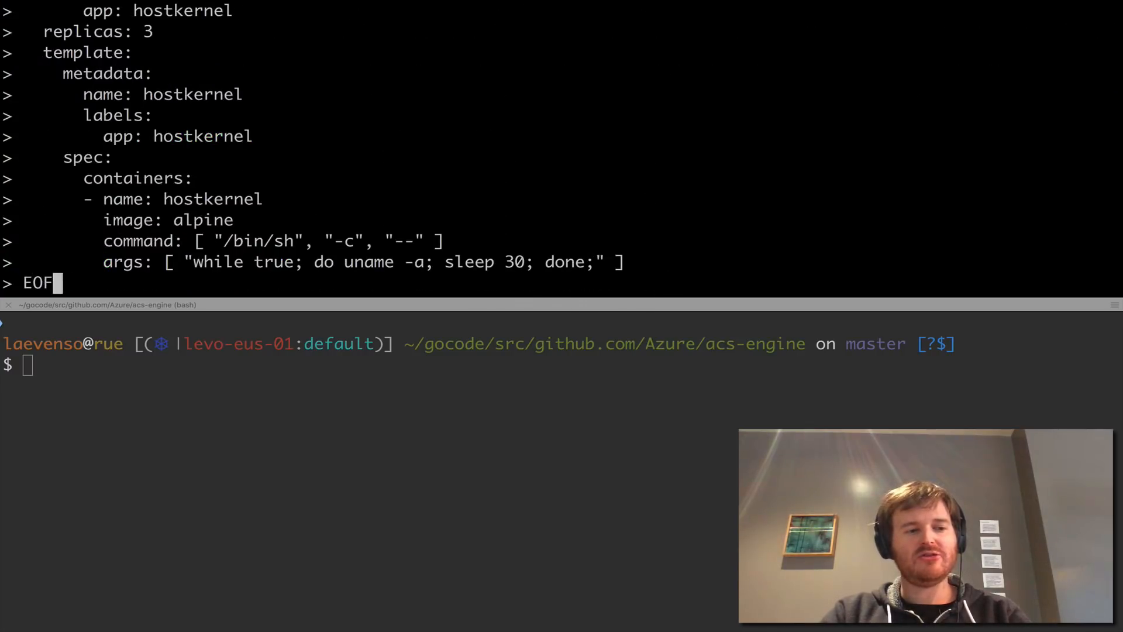
{"action": "key", "text": "Return"}
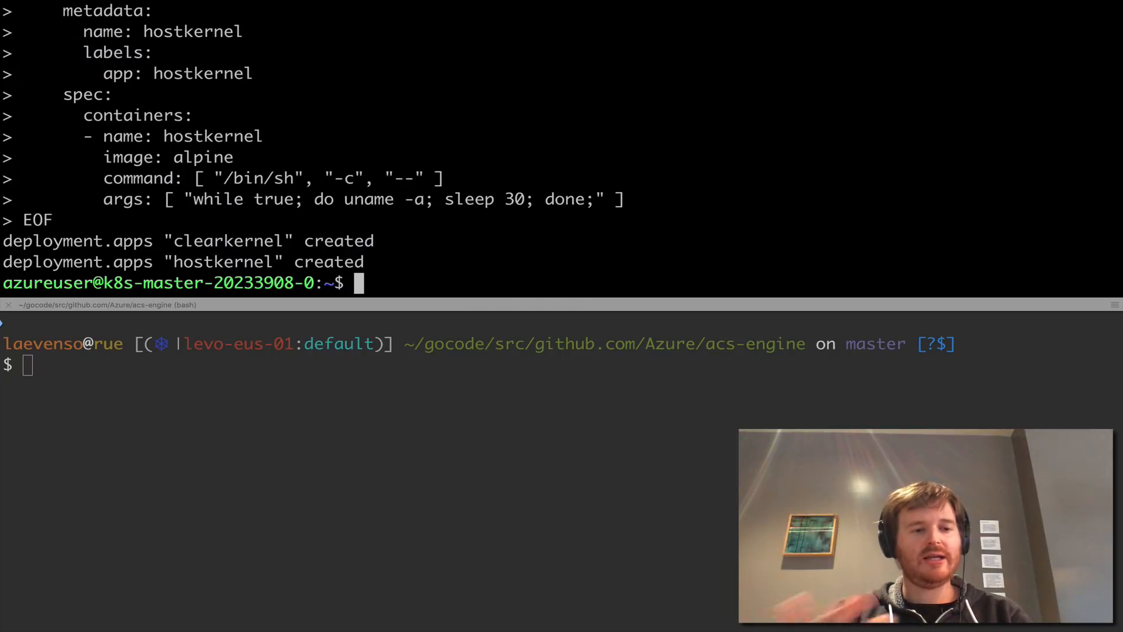
Step: Repeat kubectl get pods until all six pods show Running
{"action": "type", "text": "kubectl ge"}
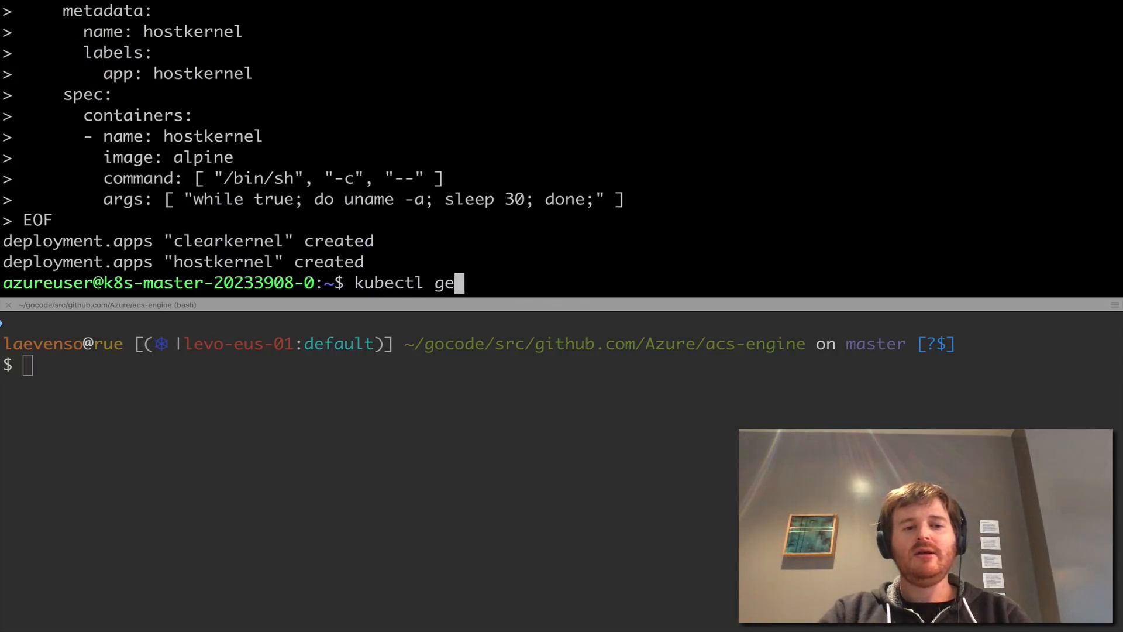
{"action": "key", "text": "Return"}
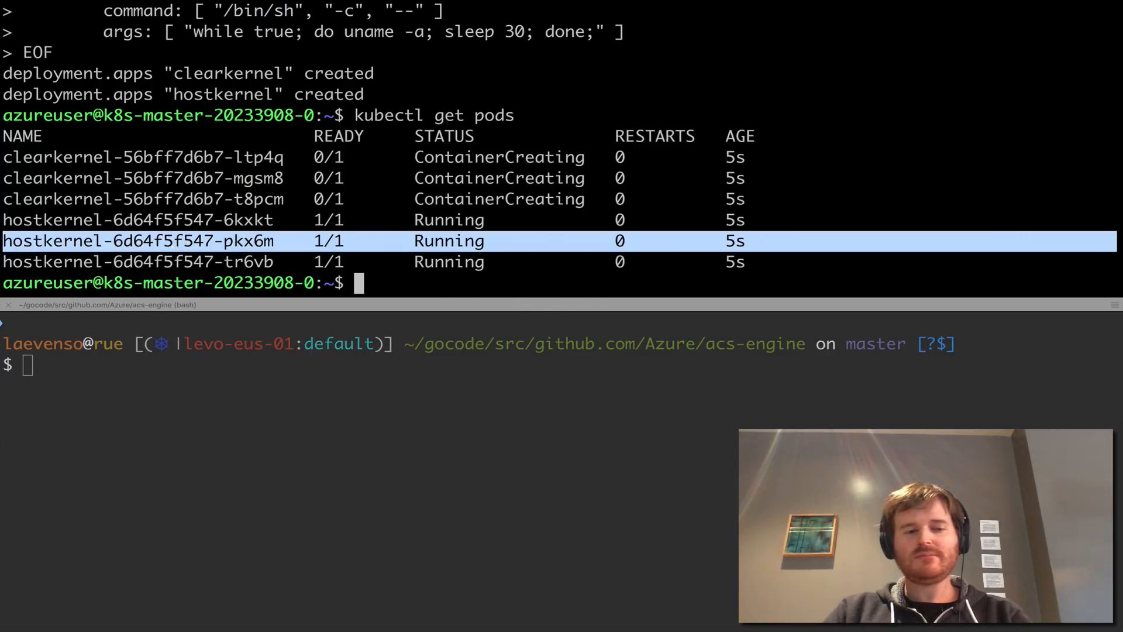
{"action": "key", "text": "Return"}
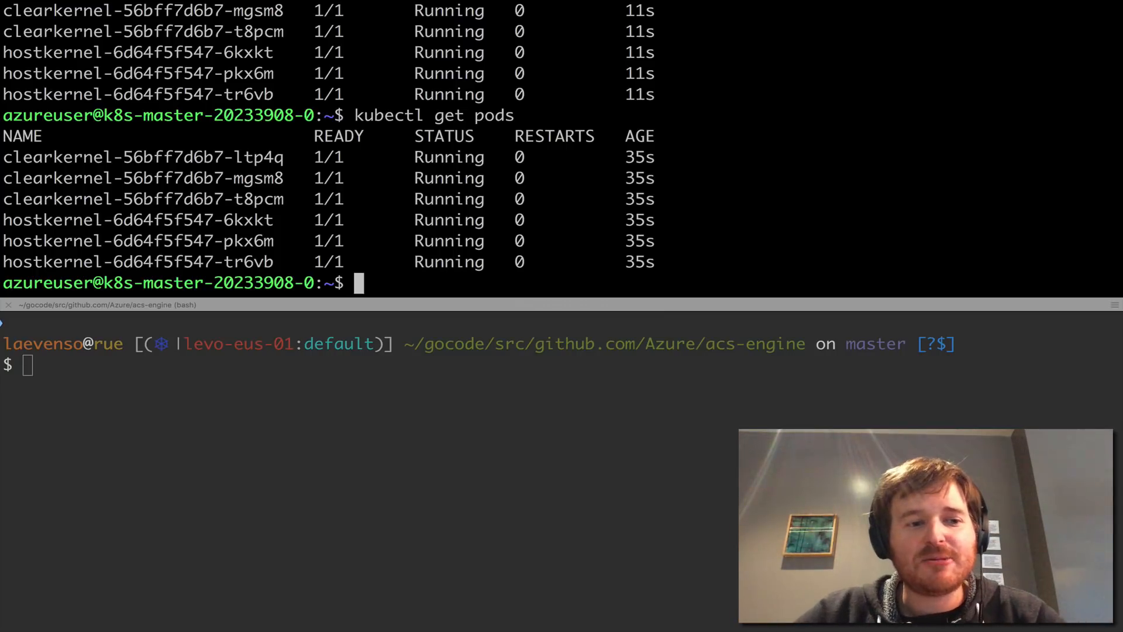
Step: Print logs of clearkernel-56bff7d6b7-ltp4q and hostkernel-6d64f5f547-6kxkt to compare kernel versions
{"action": "double_click", "coordinate": [142, 157]}
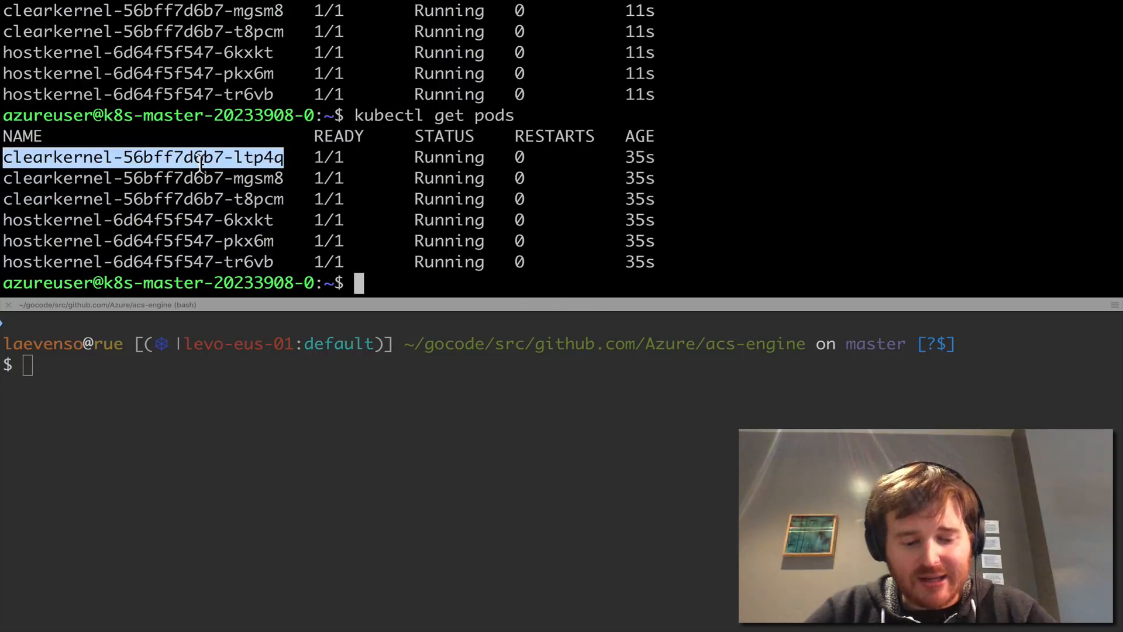
{"action": "mouse_move", "coordinate": [312, 220]}
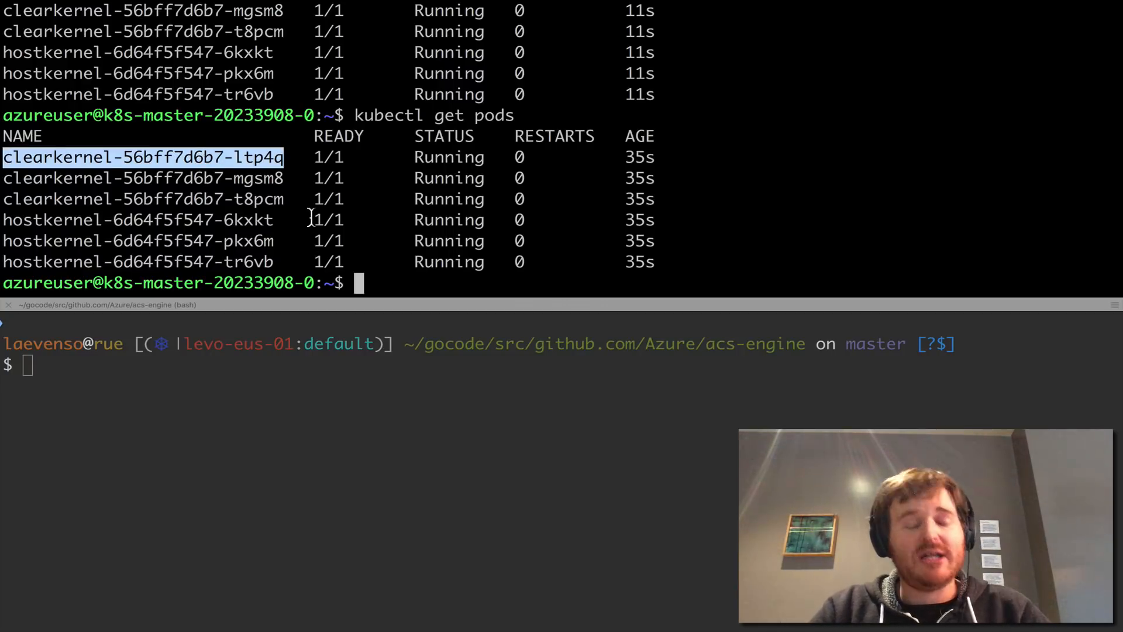
{"action": "type", "text": "kubectl"}
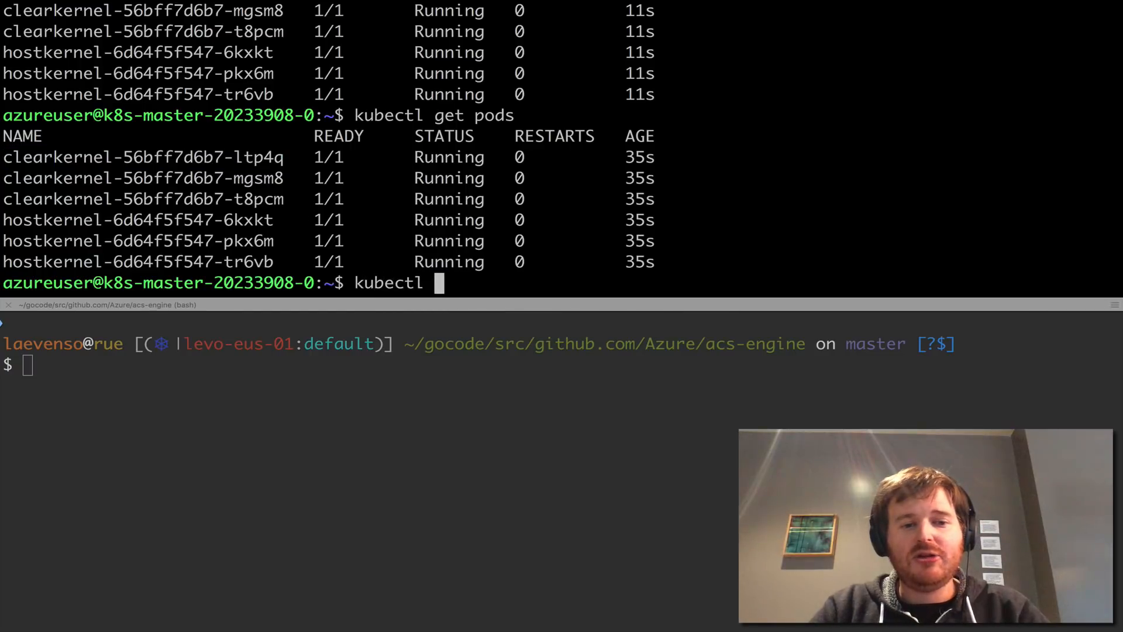
{"action": "type", "text": "logs clearkernel-56bff7d6b7-ltp4q"}
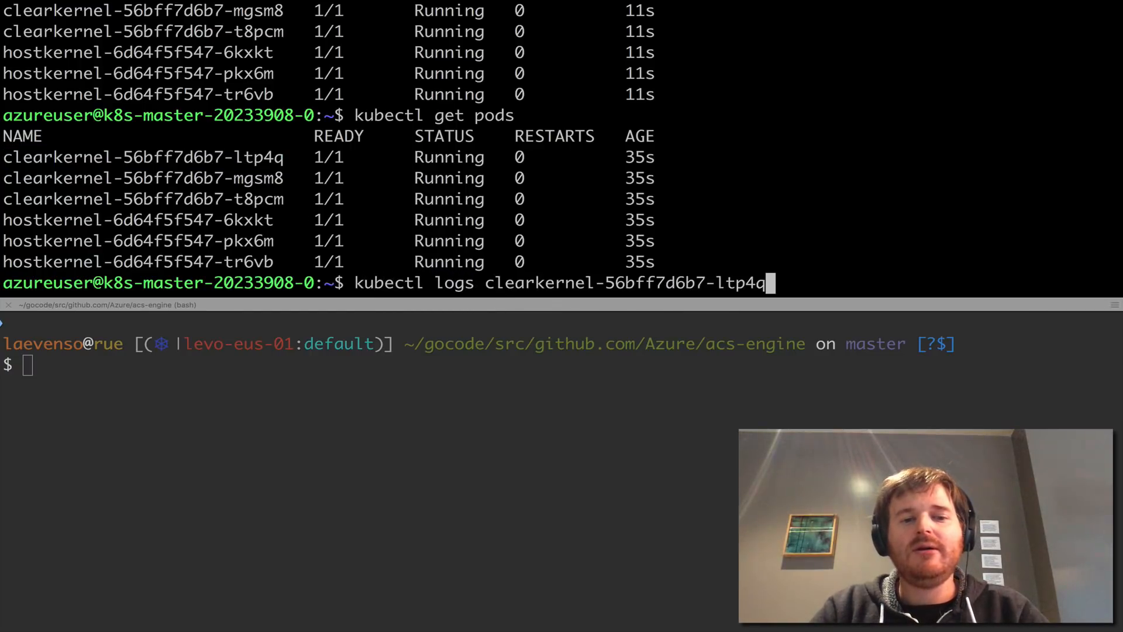
{"action": "key", "text": "Return"}
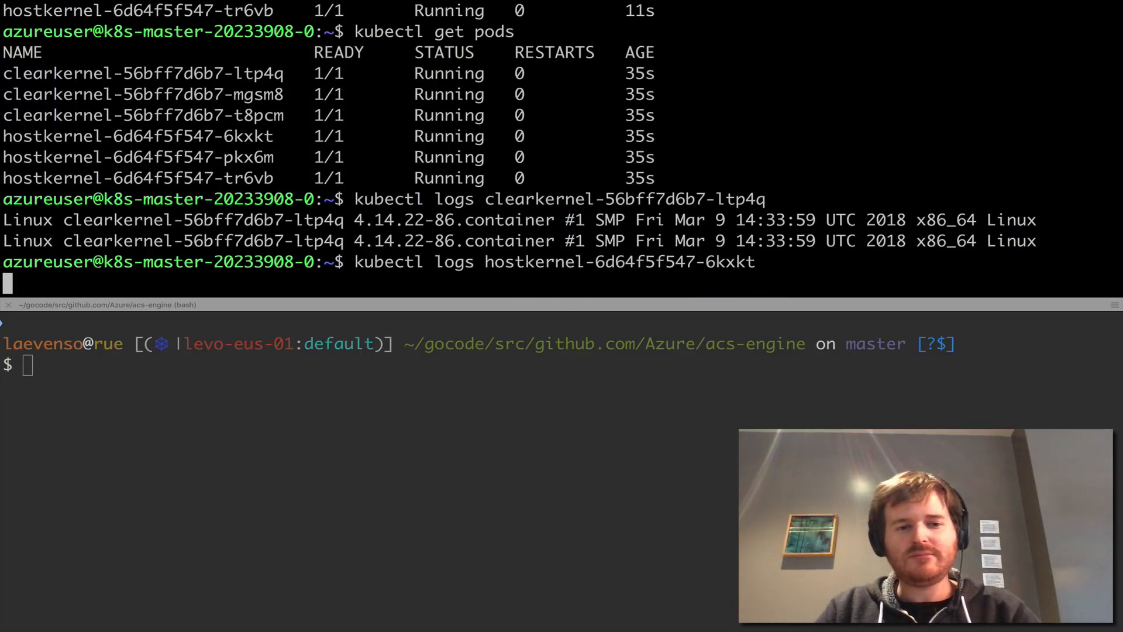
{"action": "key", "text": "Return"}
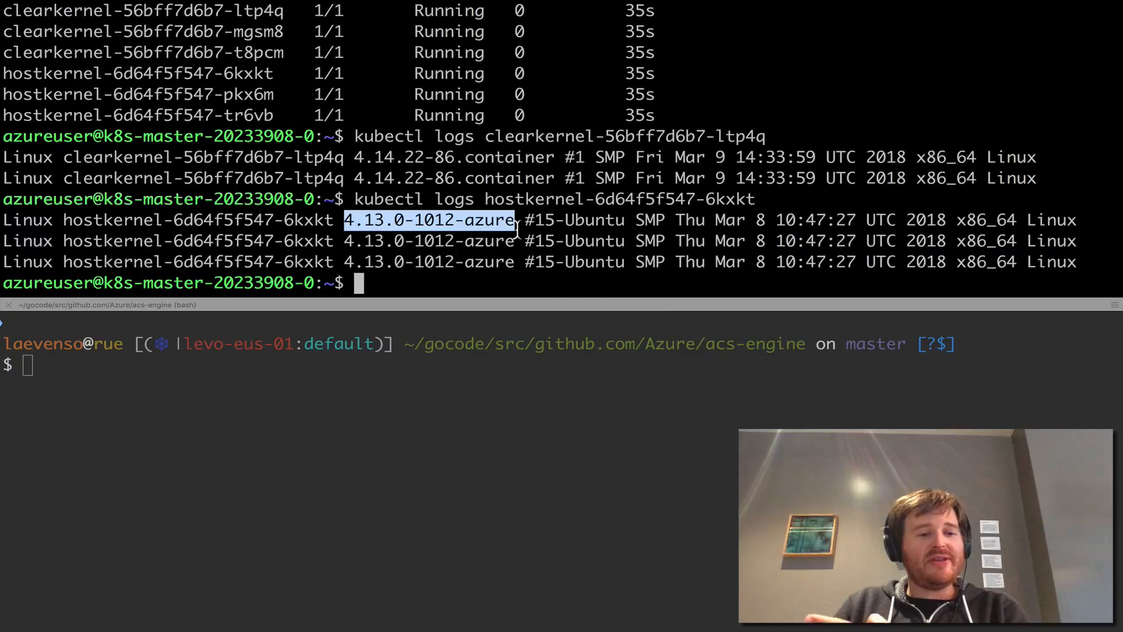
{"action": "mouse_move", "coordinate": [451, 317]}
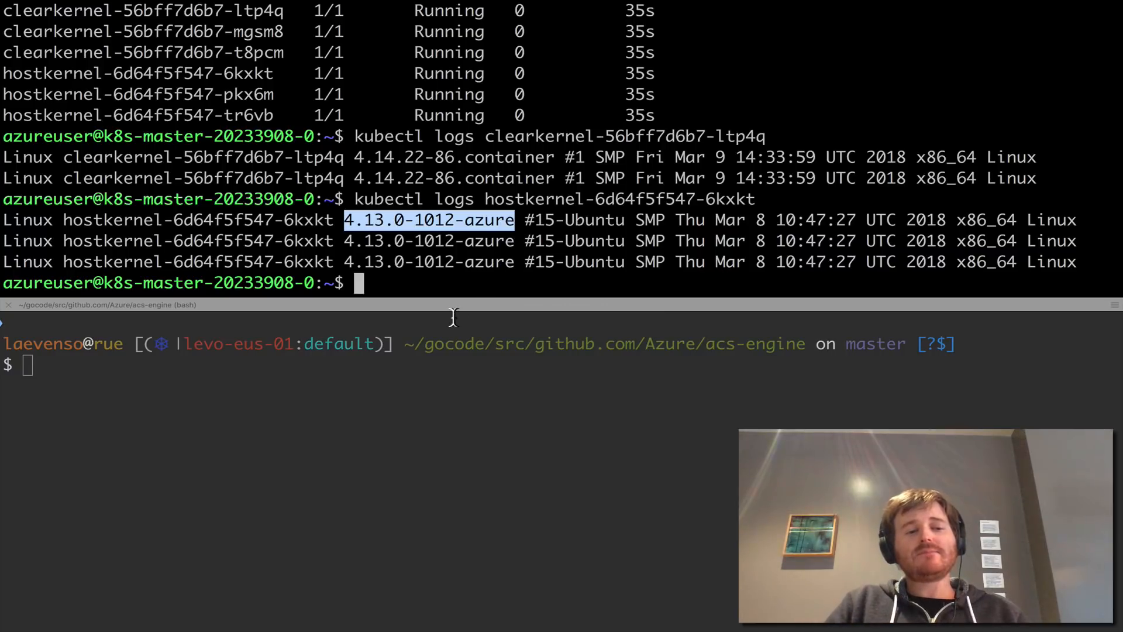
{"action": "type", "text": "ssh -A azureuser@levo-clear-containers-5ac7f42b.westus2.cloudapp.azure.com"}
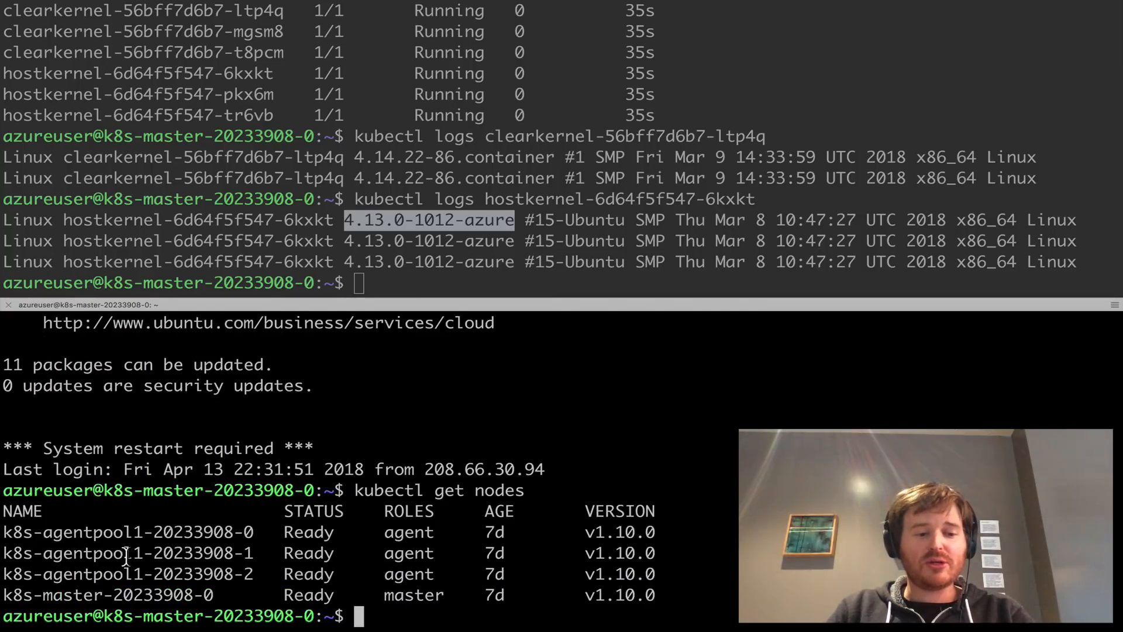
{"action": "type", "text": "ss"}
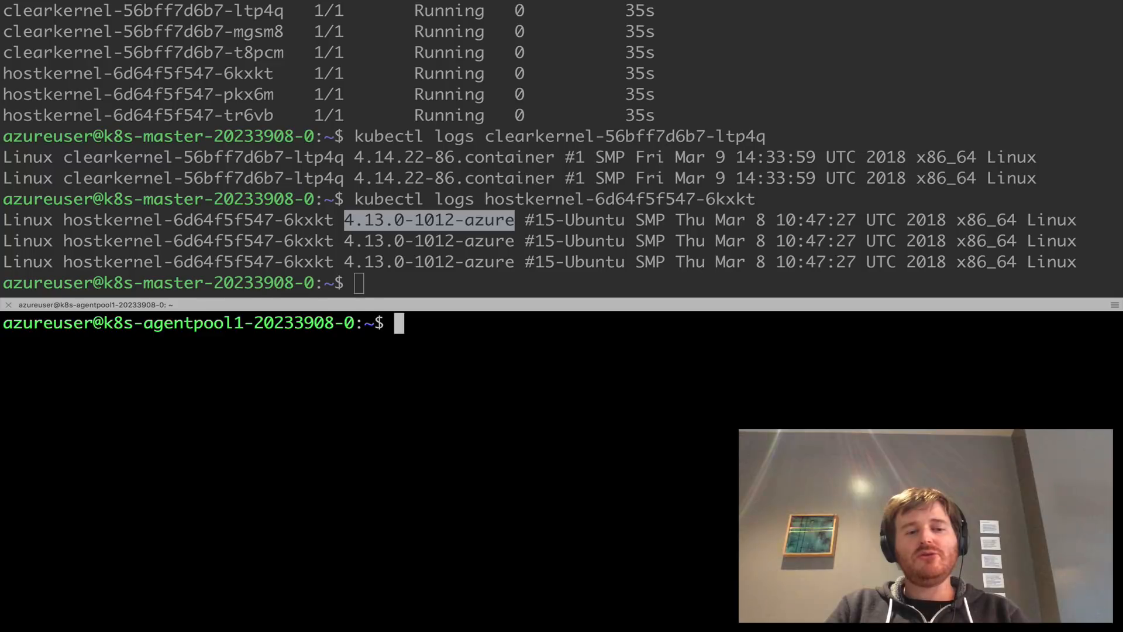
{"action": "type", "text": "sudo bash"}
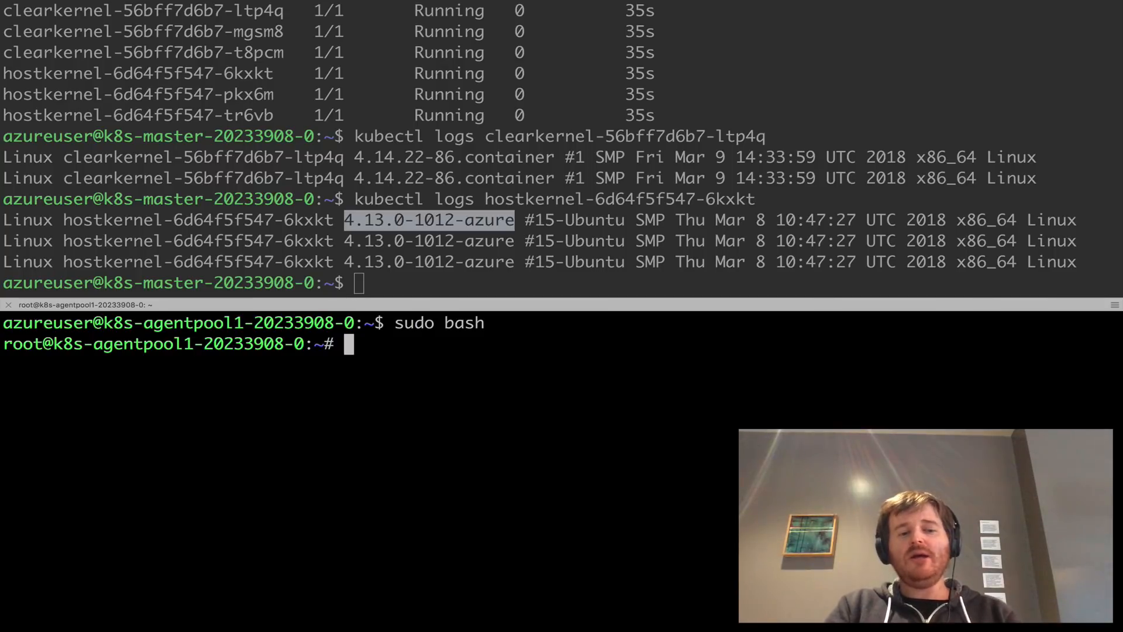
Step: List the containerd namespaces on the node with ctr namespaces list
{"action": "type", "text": "ctr"}
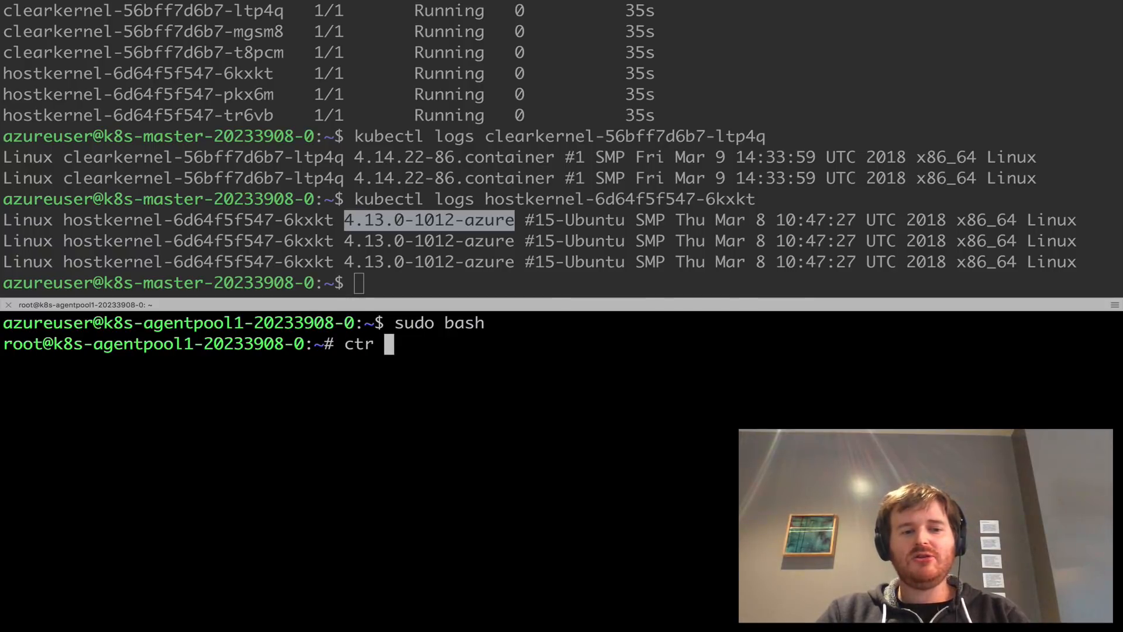
{"action": "type", "text": "namespaces"}
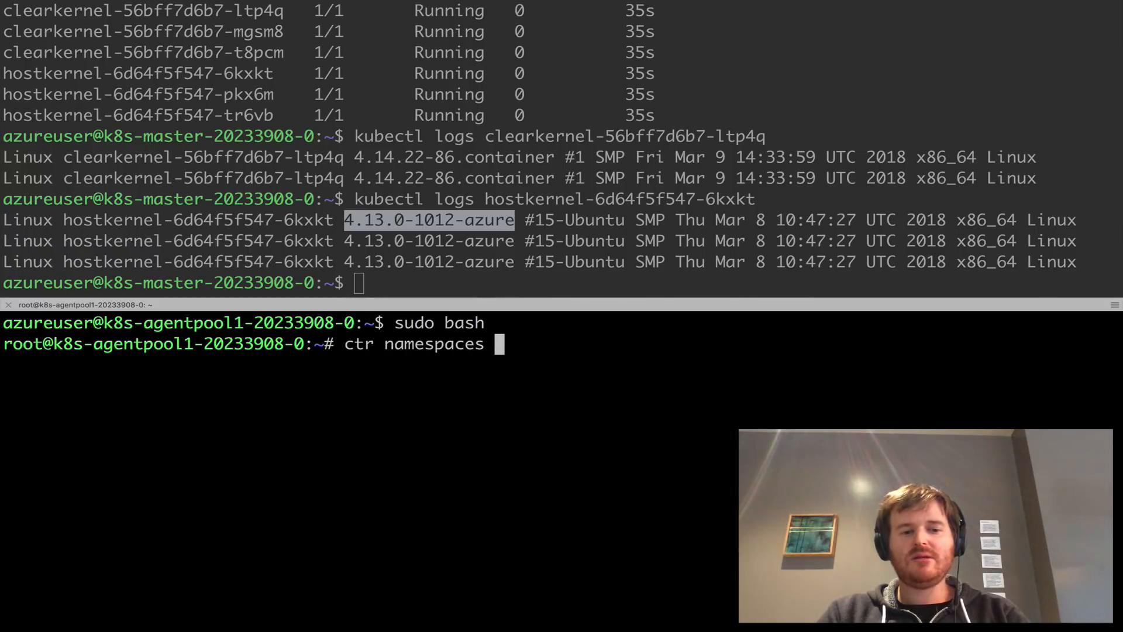
{"action": "key", "text": "Return"}
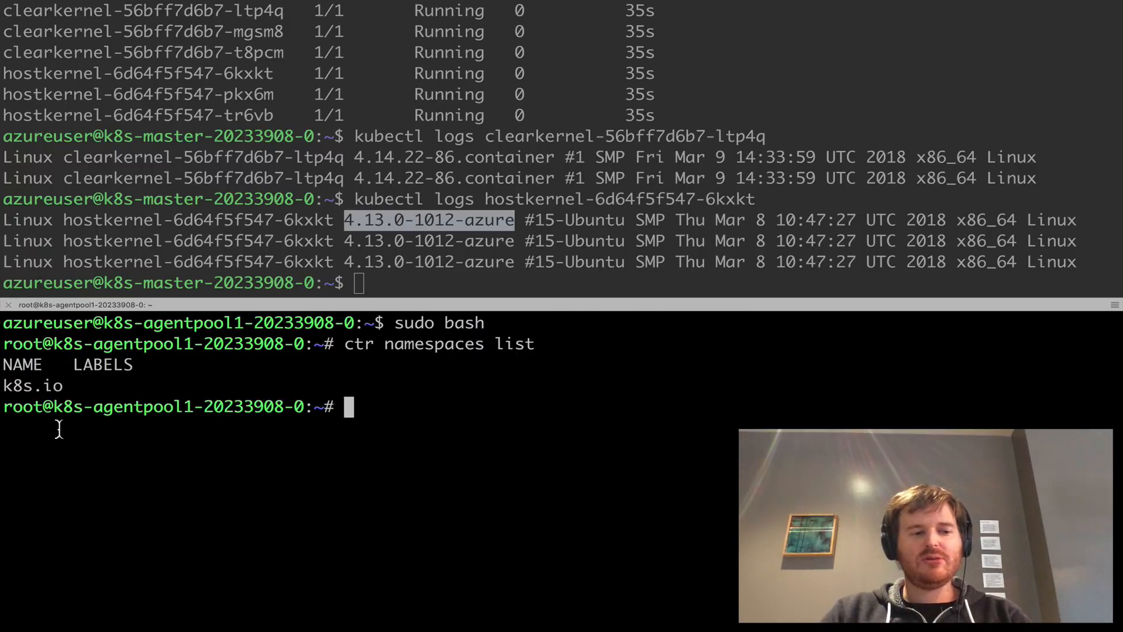
Step: List all containers in the k8s.io namespace, showing their images and runtimes
{"action": "type", "text": "ctr name"}
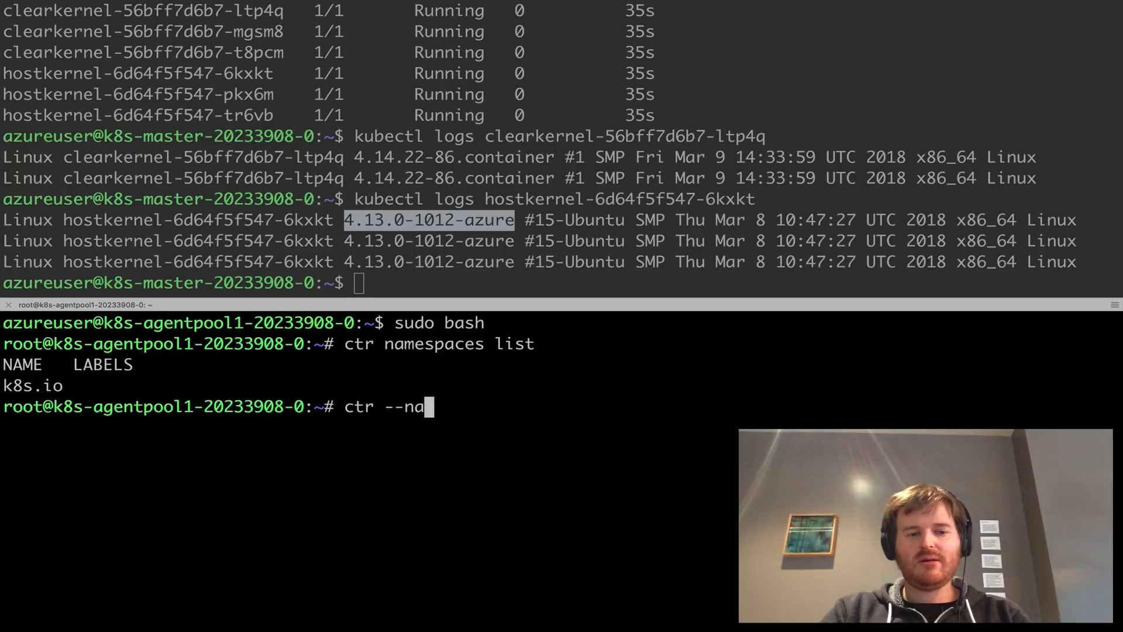
{"action": "type", "text": "mespace k"}
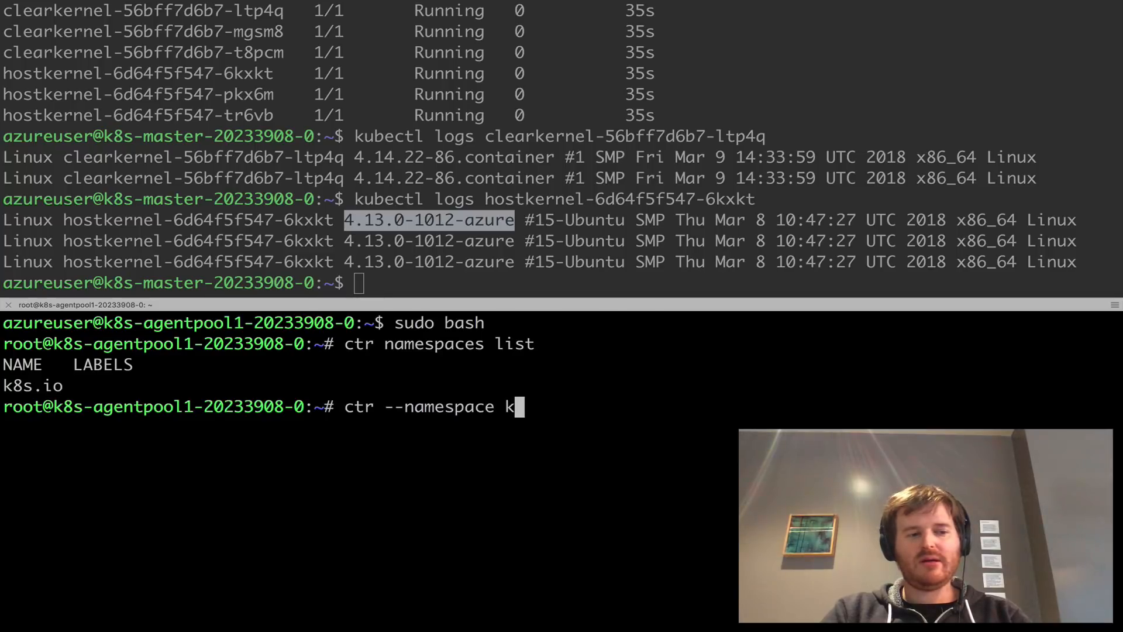
{"action": "type", "text": "8s.io container"}
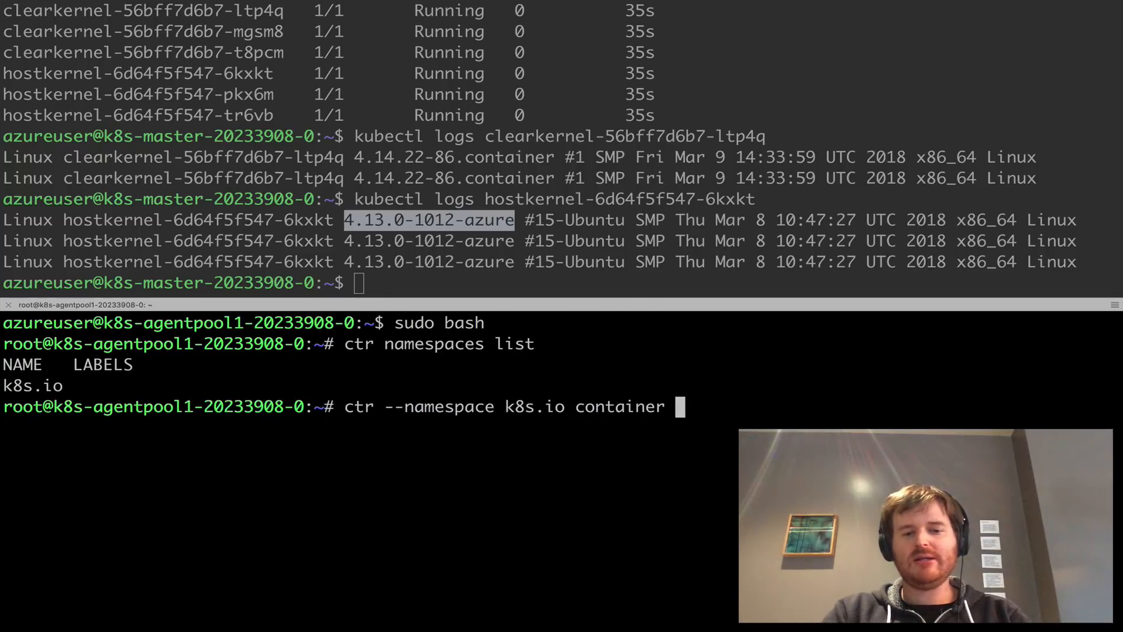
{"action": "key", "text": "Return"}
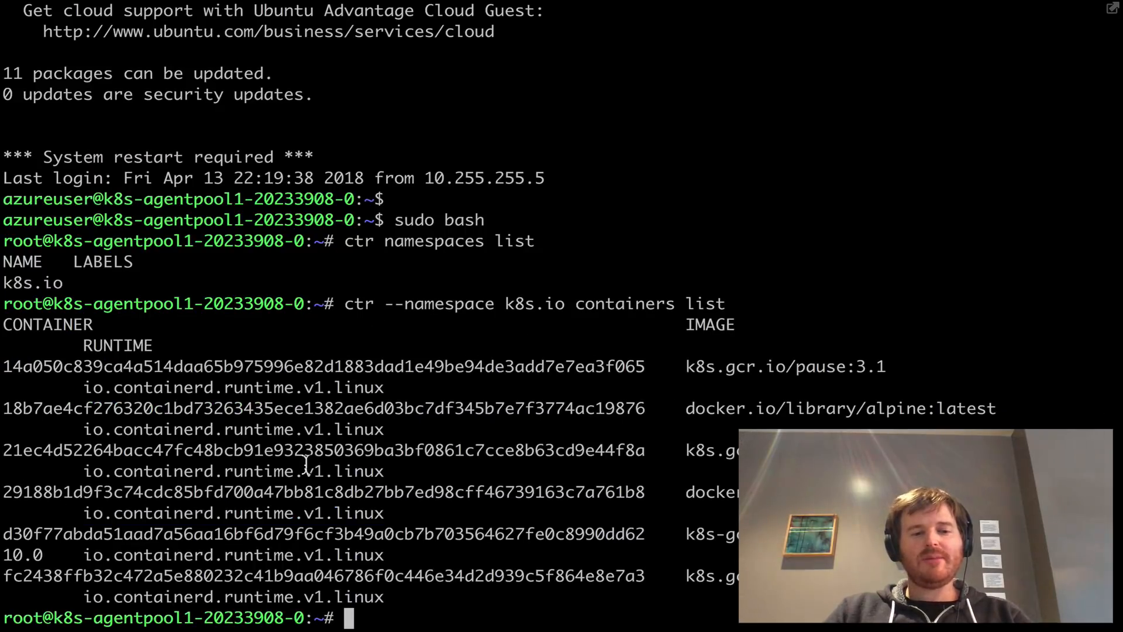
{"action": "mouse_move", "coordinate": [556, 607]}
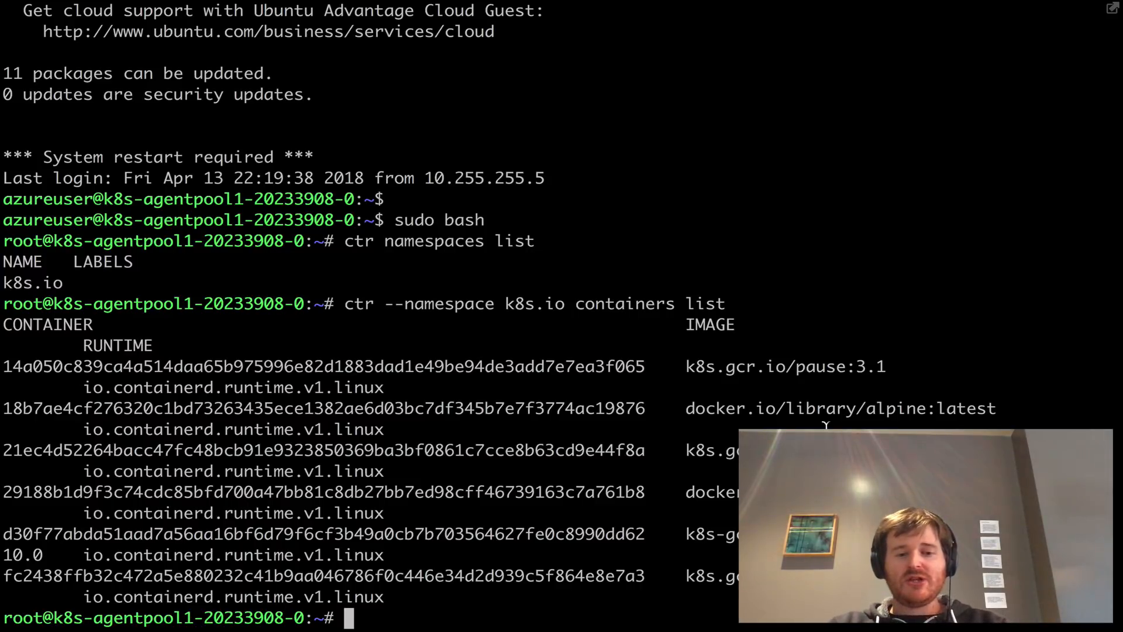
{"action": "mouse_move", "coordinate": [443, 421]}
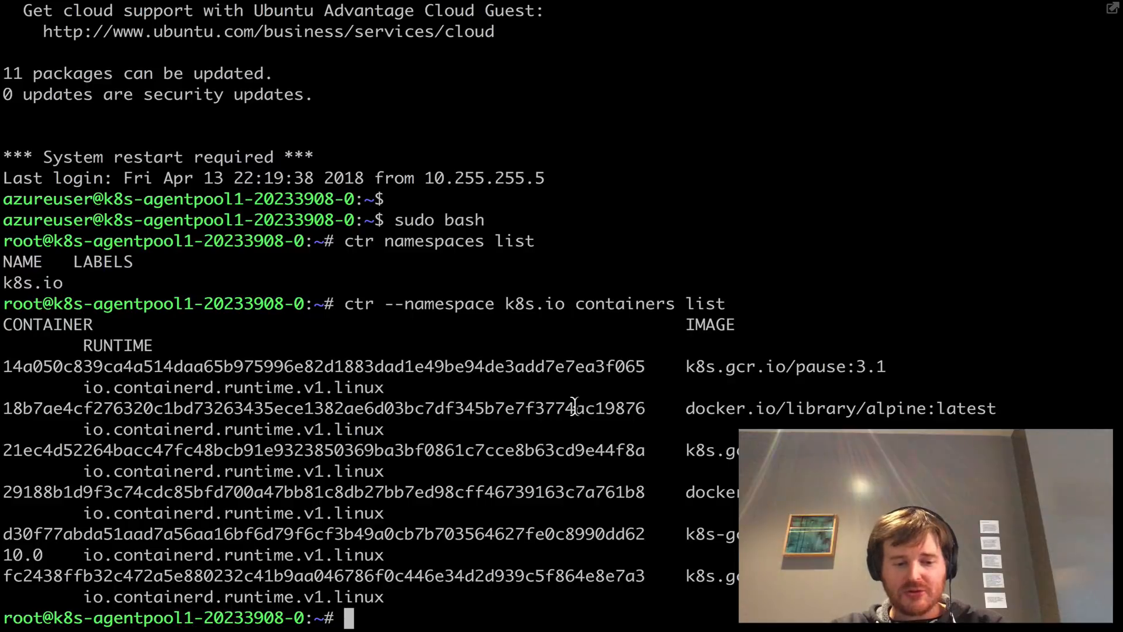
Step: List Clear Containers runtime containers and pick out an ID matching alpine container 29188b1d
{"action": "type", "text": "cc-run"}
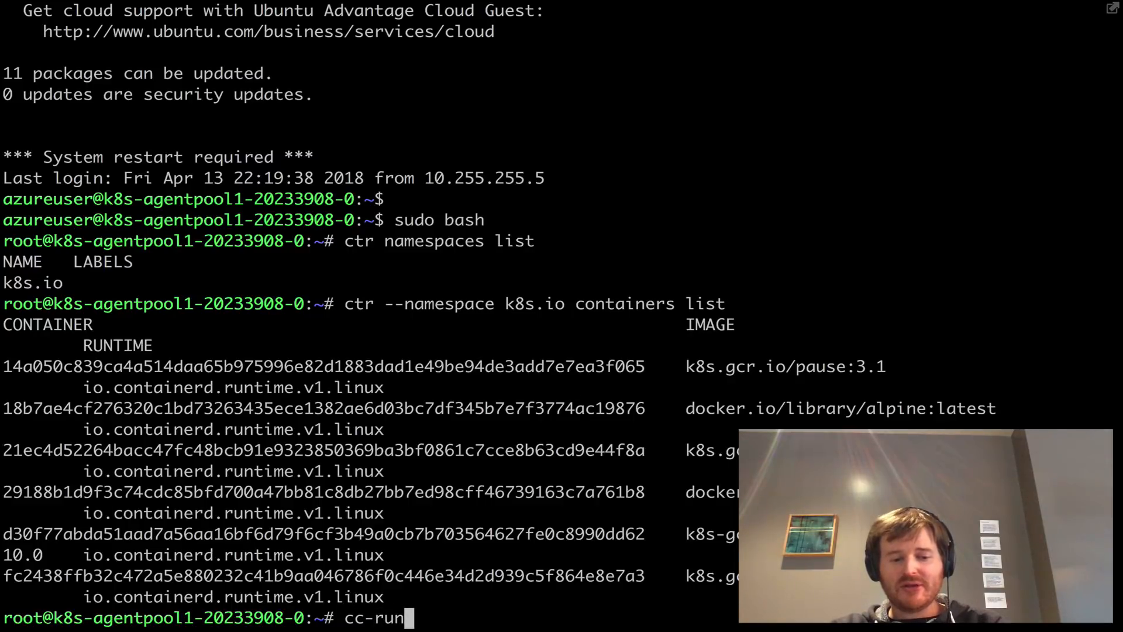
{"action": "type", "text": "time li"}
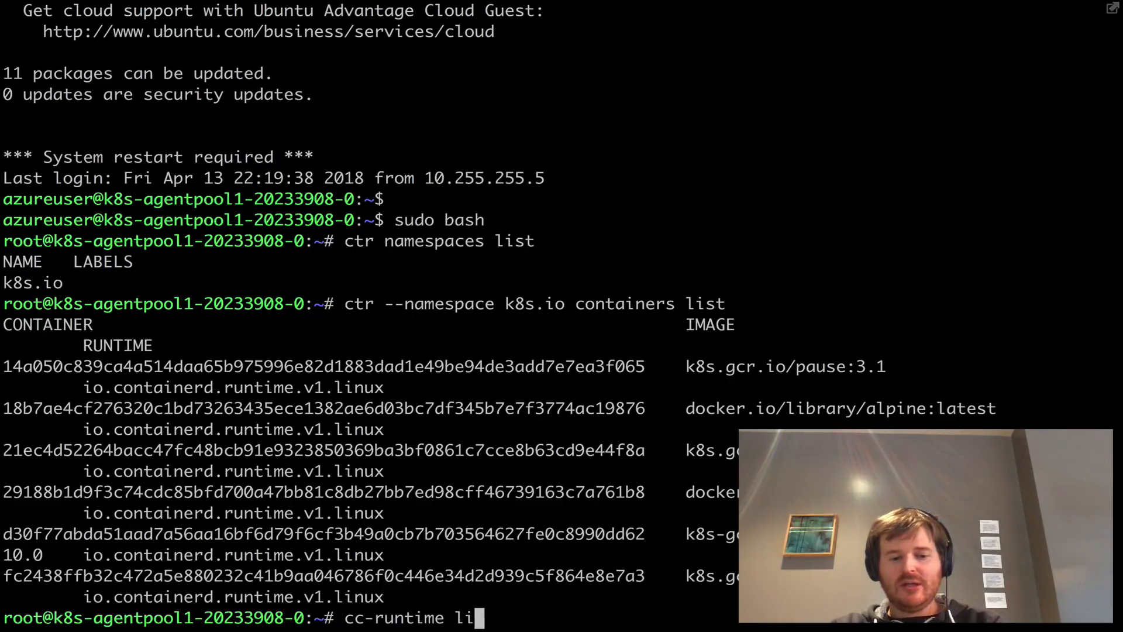
{"action": "key", "text": "Return"}
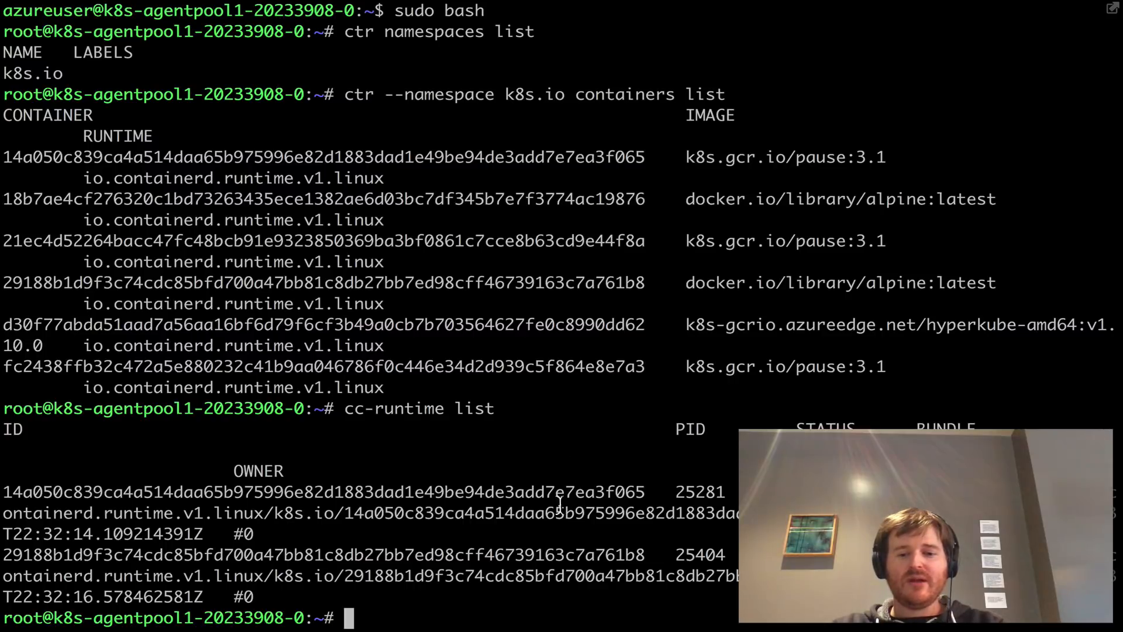
{"action": "double_click", "coordinate": [323, 492]}
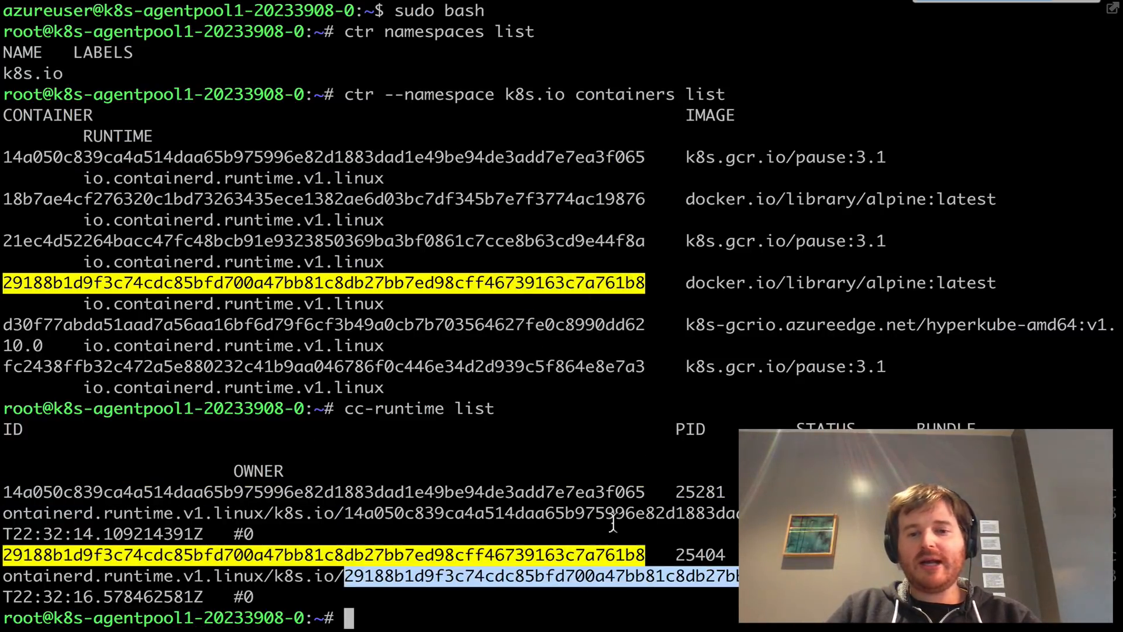
{"action": "mouse_move", "coordinate": [409, 415]}
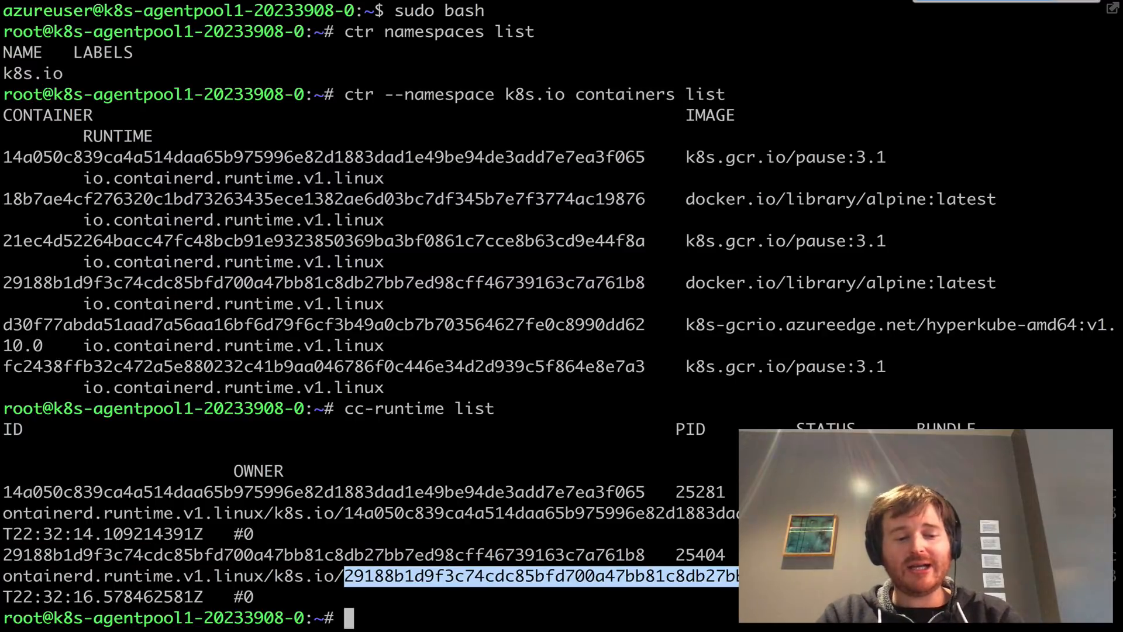
Step: Print /etc/containerd/config.toml, showing cc-runtime for untrusted workloads and runc as default
{"action": "type", "text": "cd"}
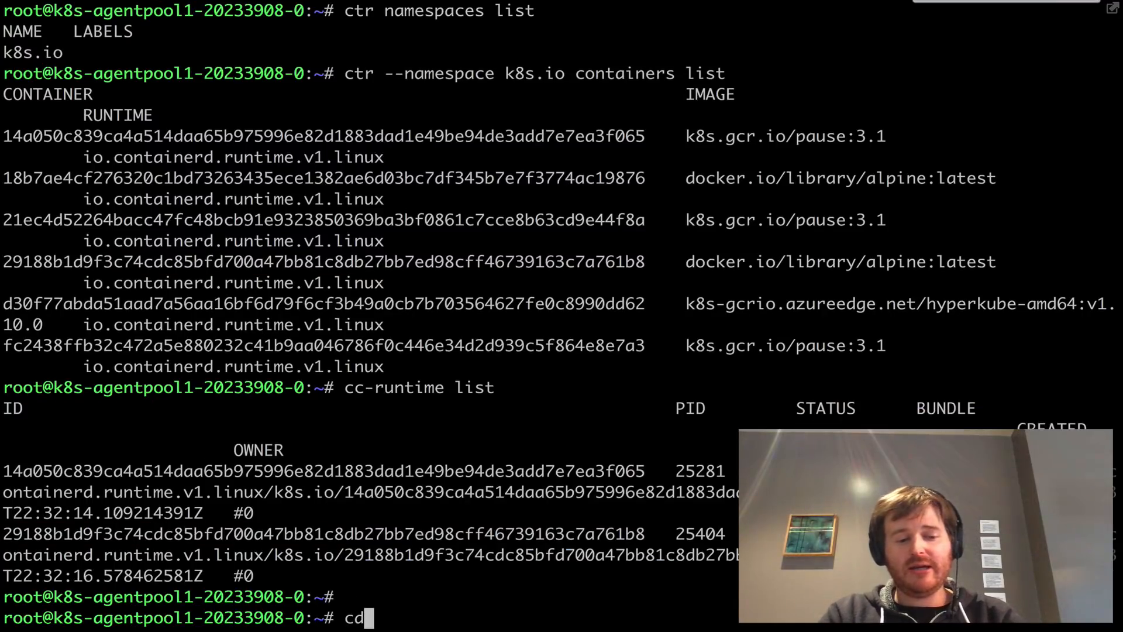
{"action": "type", "text": "at /etc/containerd/"}
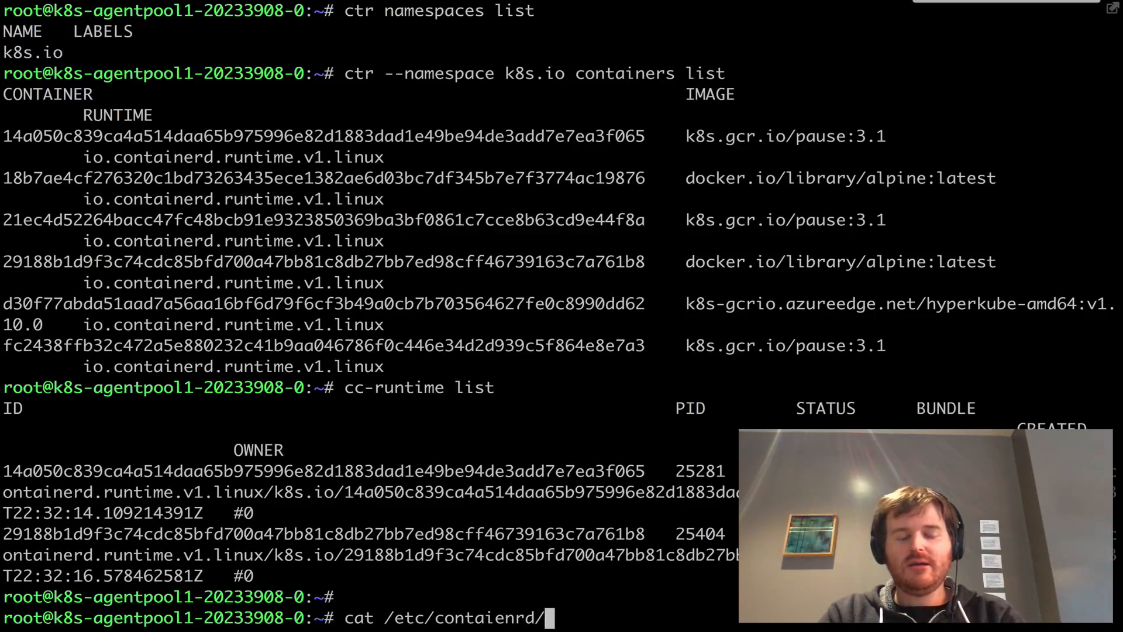
{"action": "key", "text": "BackSpace"}
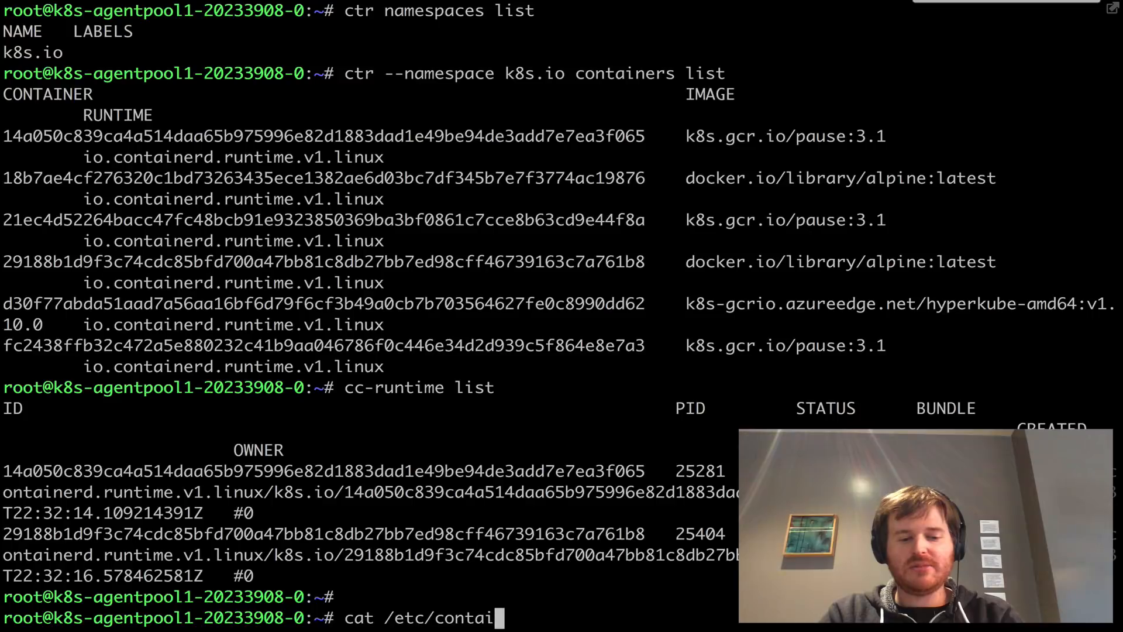
{"action": "type", "text": "nerd/config.toml"}
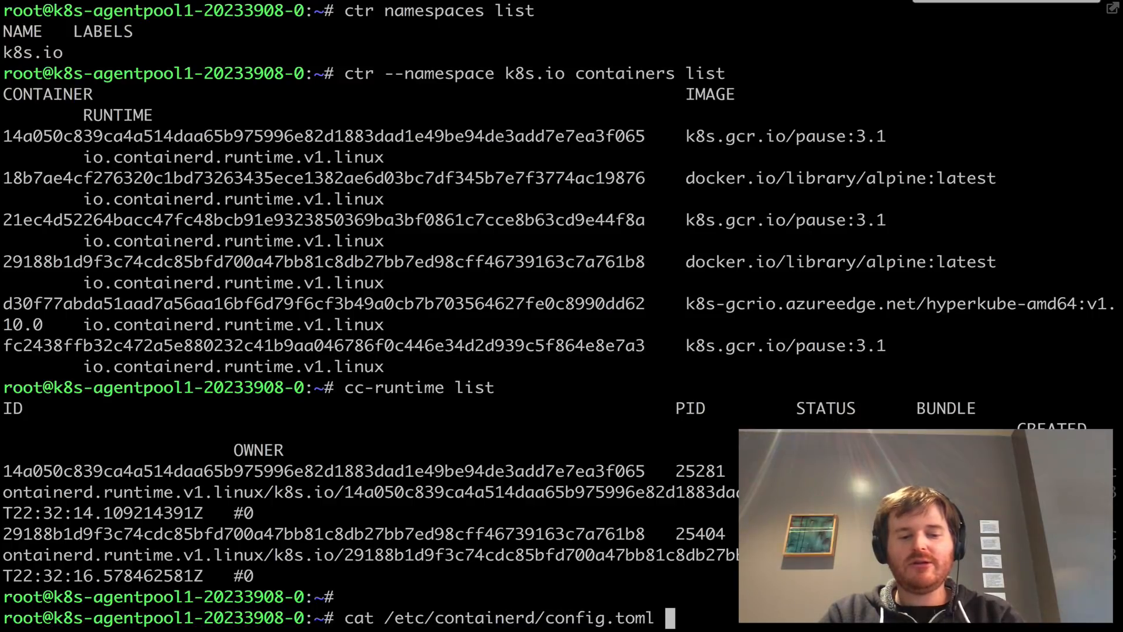
{"action": "key", "text": "Return"}
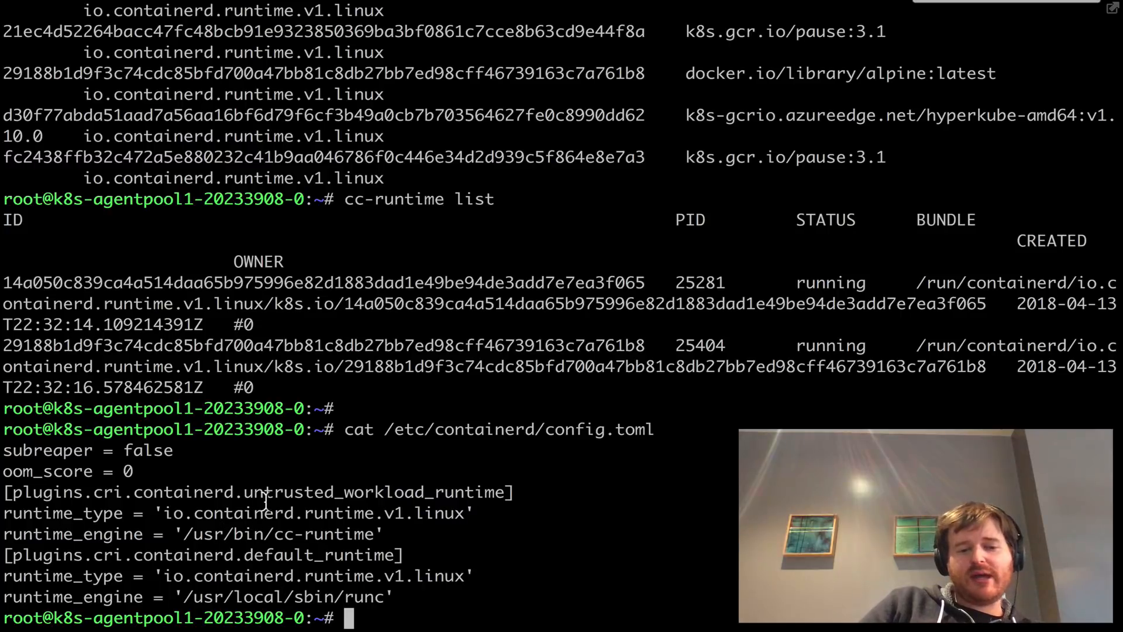
{"action": "double_click", "coordinate": [258, 492]}
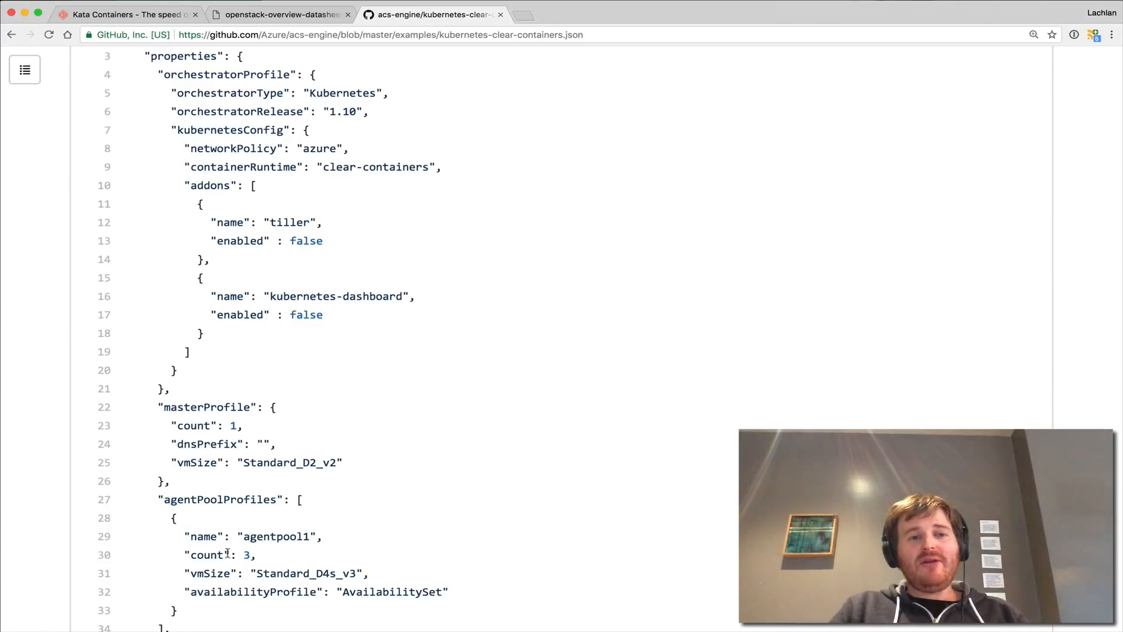
Step: Scroll to the top of kubernetes-clear-containers.json and return to the Kata Containers website
{"action": "scroll", "scroll_direction": "up", "scroll_amount": 3}
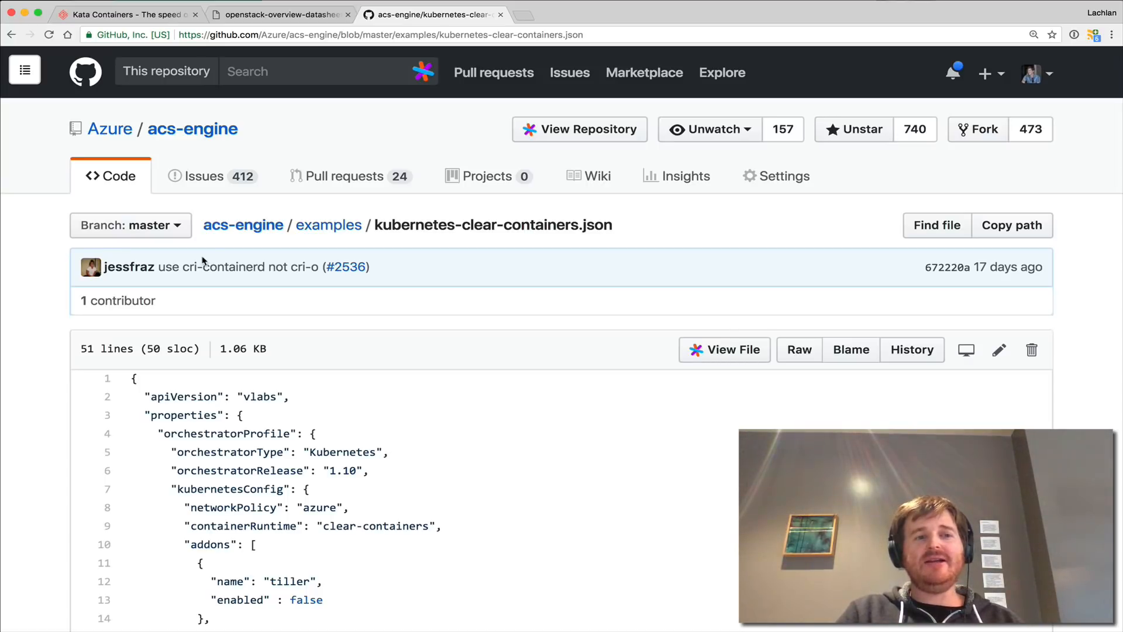
{"action": "left_click", "coordinate": [125, 14]}
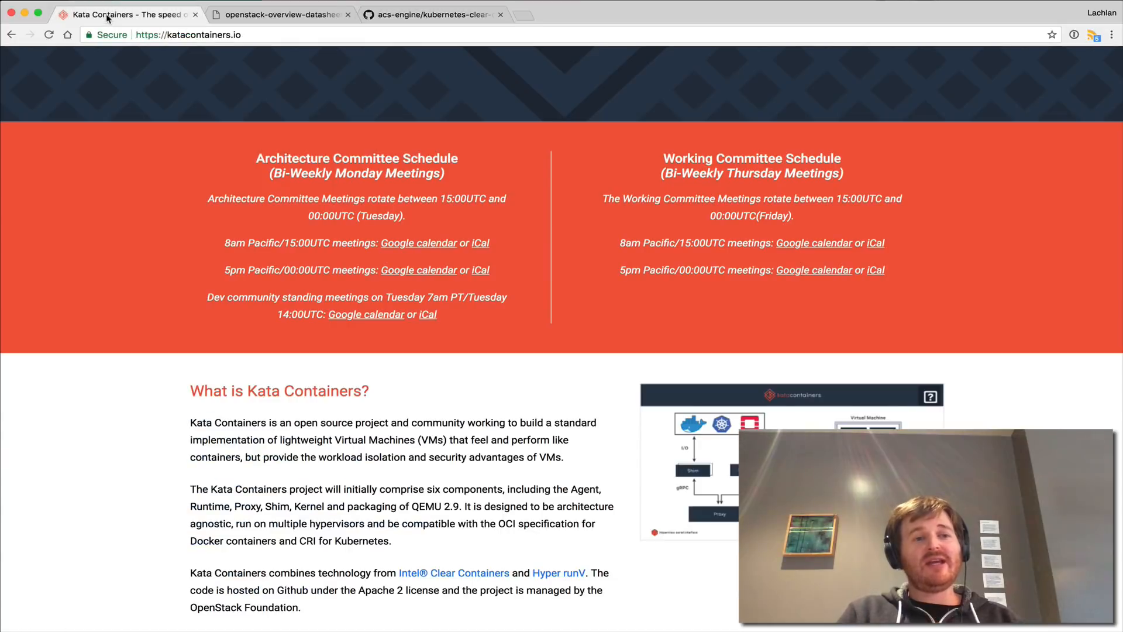